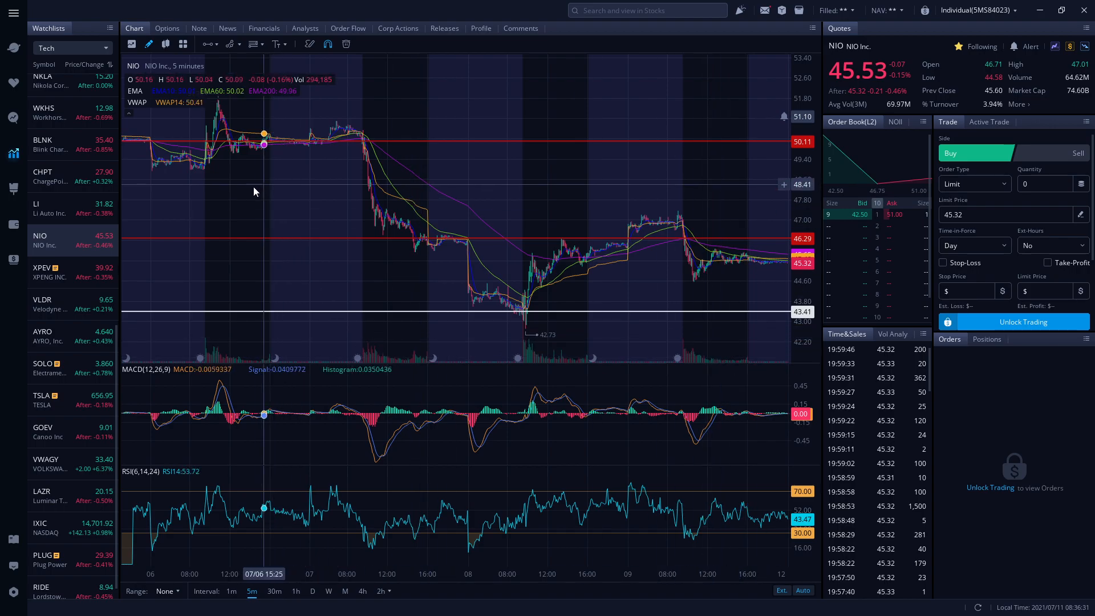
mouse_move(263, 208)
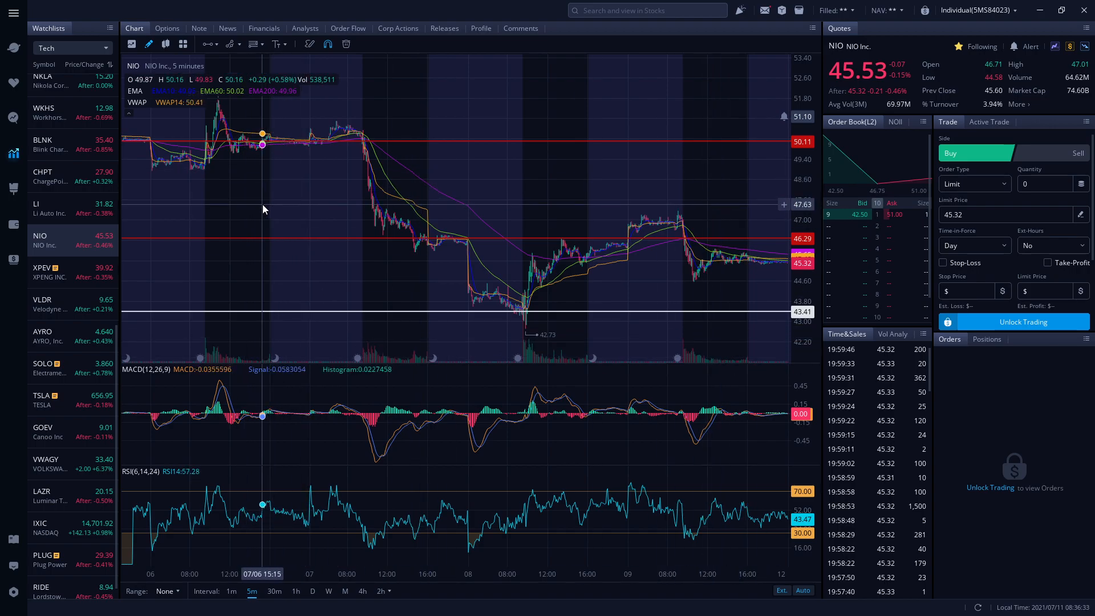
mouse_move(244, 157)
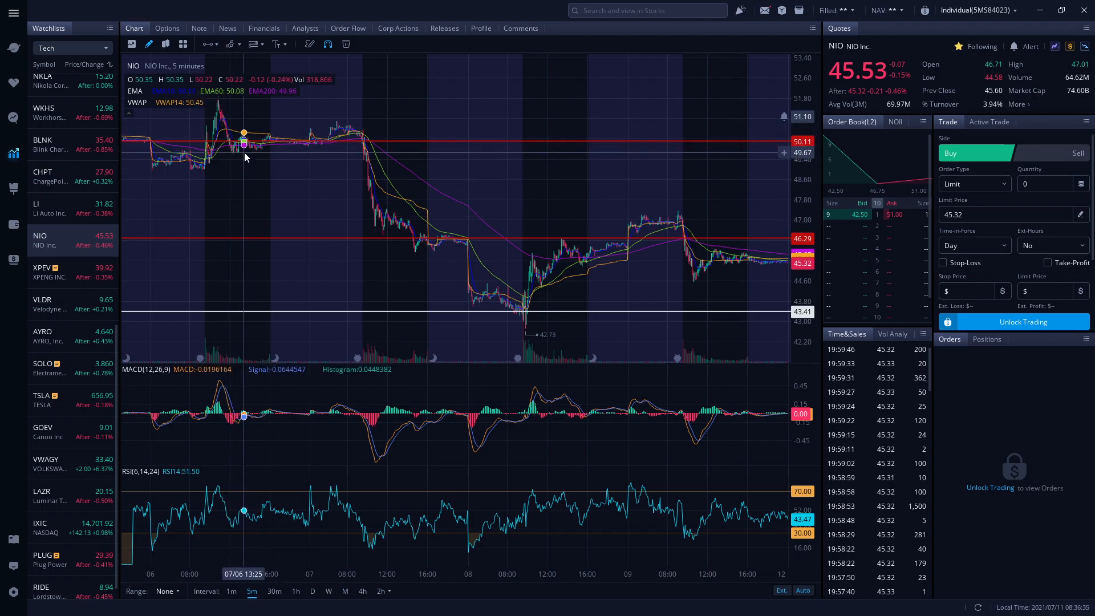
mouse_move(339, 145)
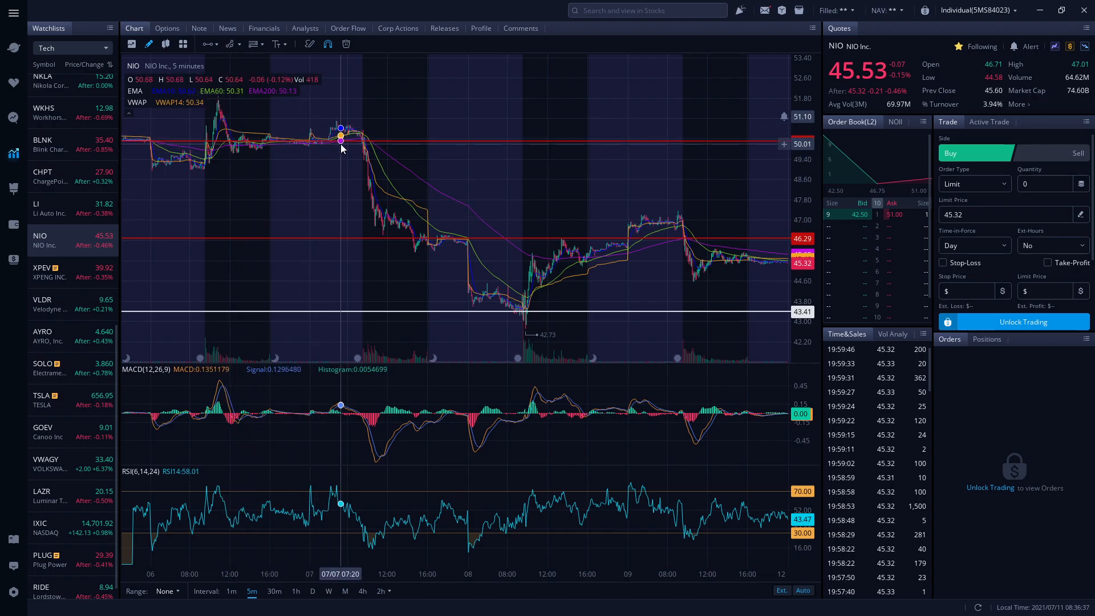
mouse_move(424, 299)
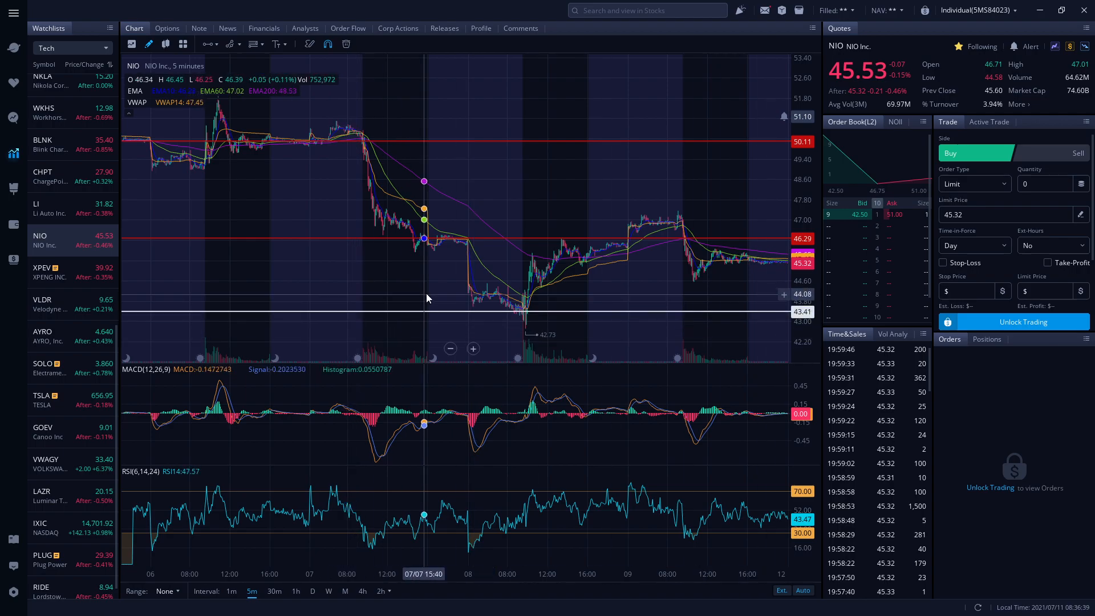
mouse_move(461, 334)
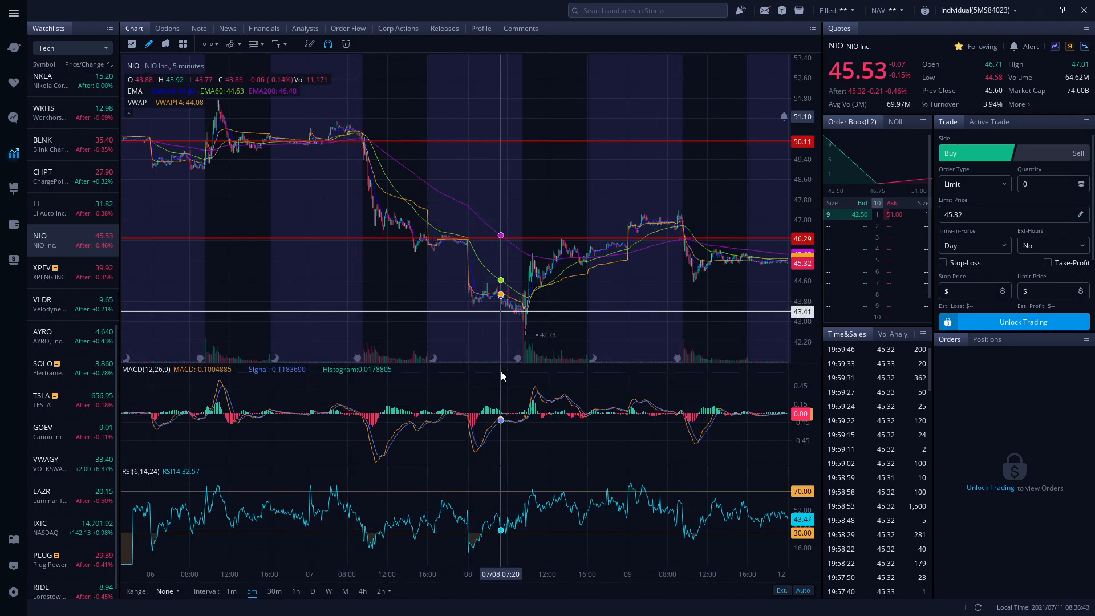
mouse_move(525, 335)
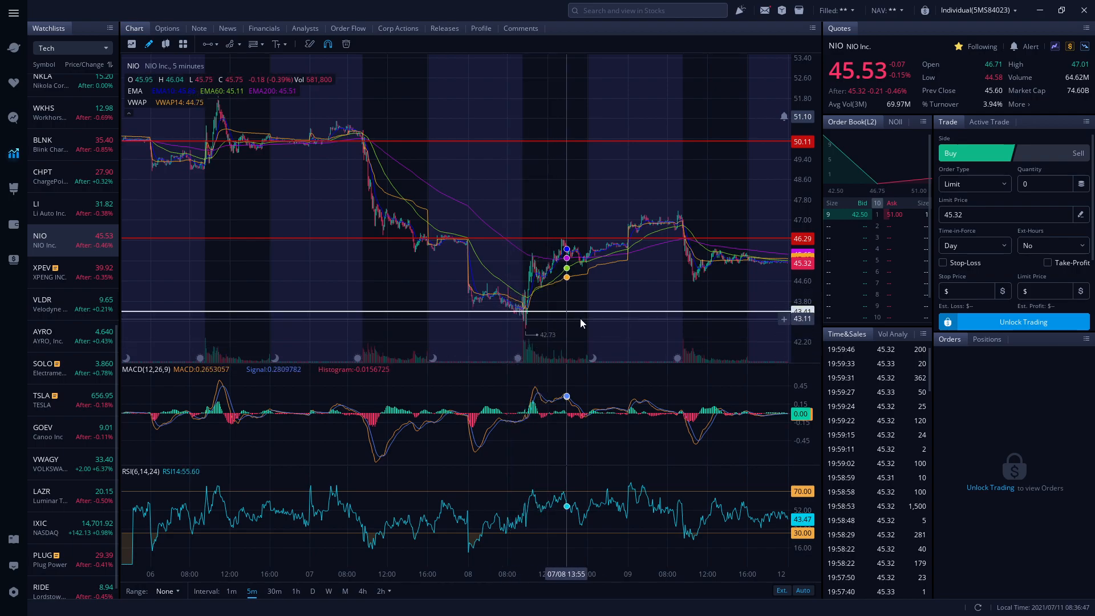
mouse_move(462, 238)
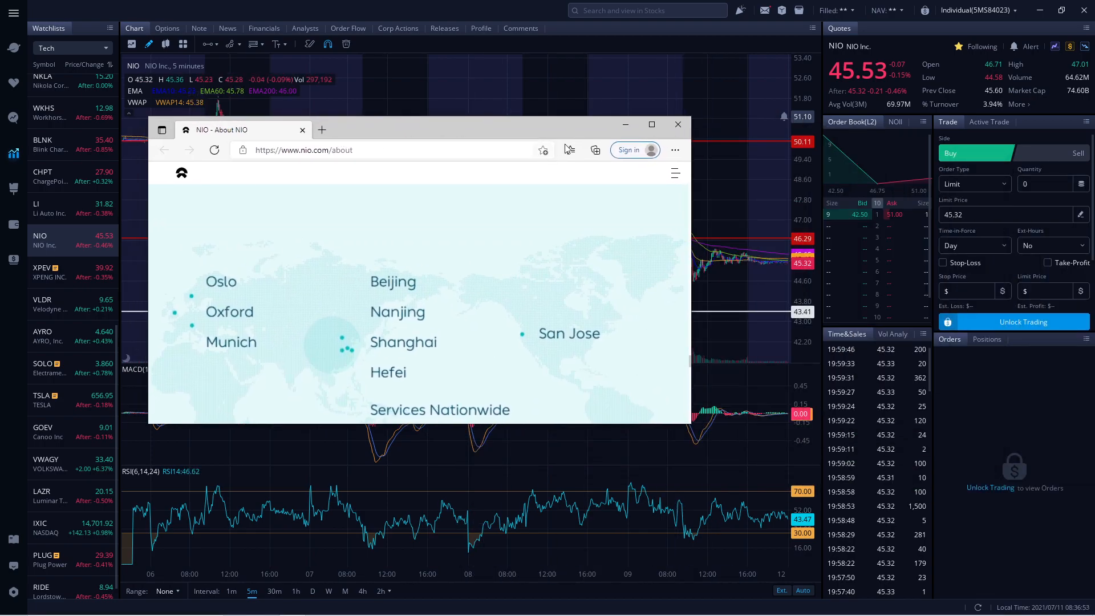
Maximize the NIO About page and scroll down through its global office locations
click(651, 124)
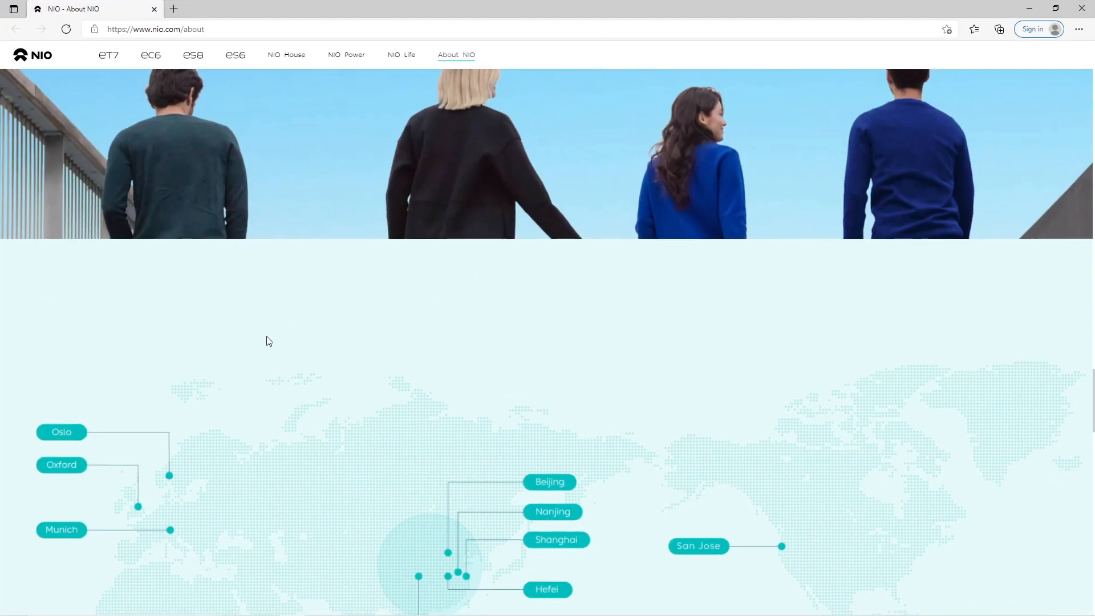
scroll(down, 3)
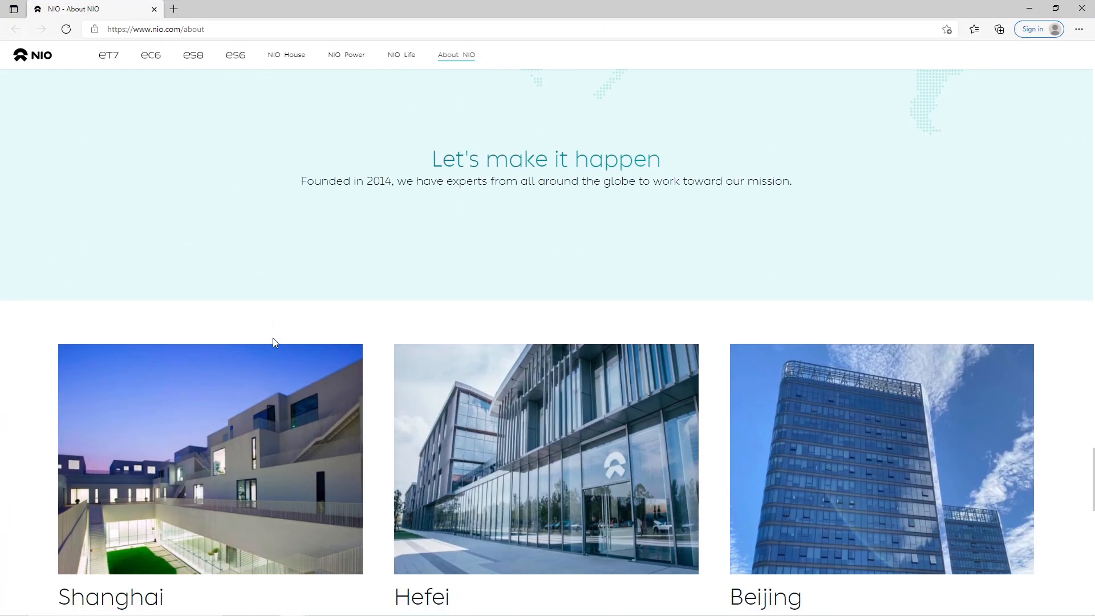
scroll(down, 3)
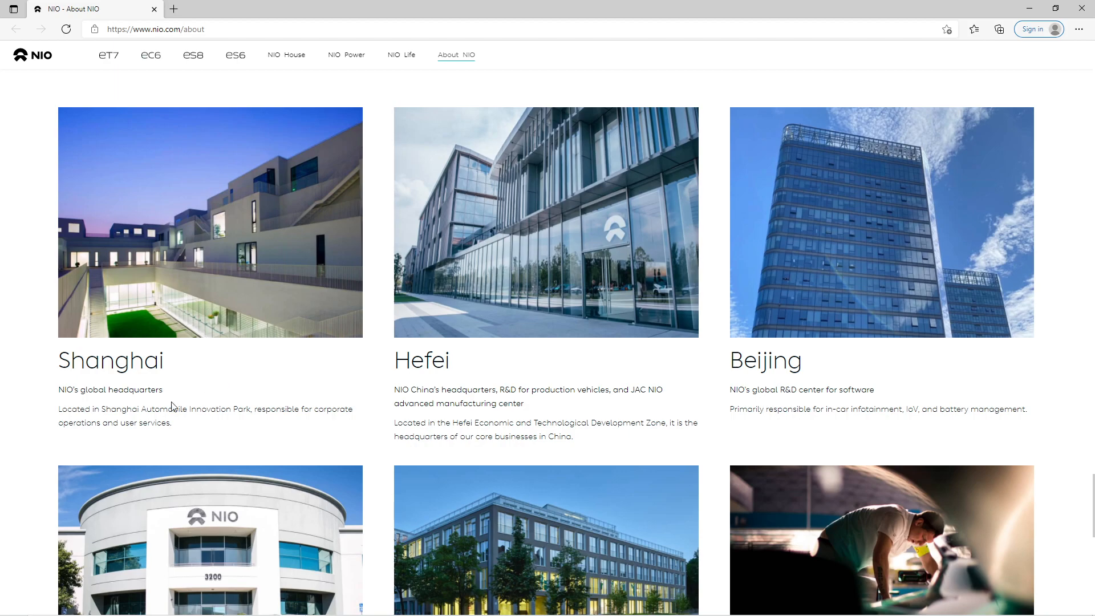
mouse_move(78, 392)
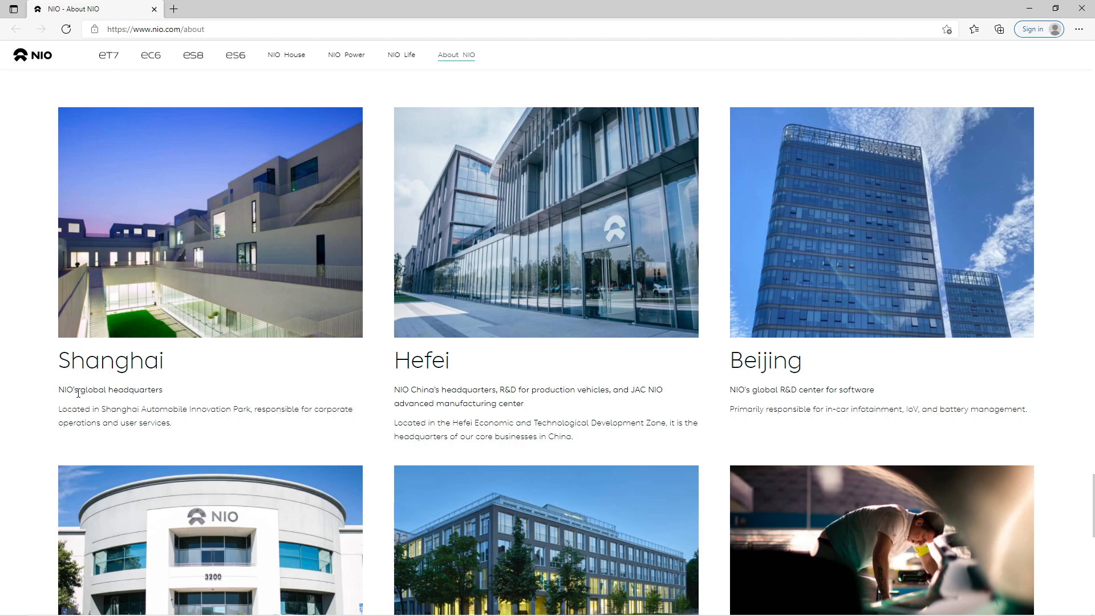
scroll(down, 3)
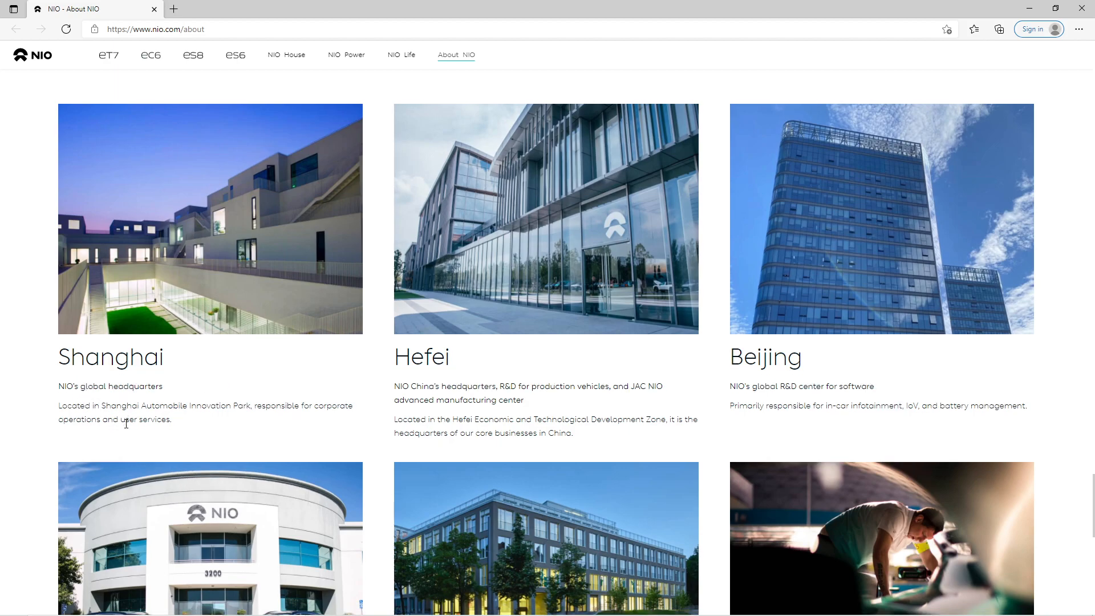
scroll(down, 3)
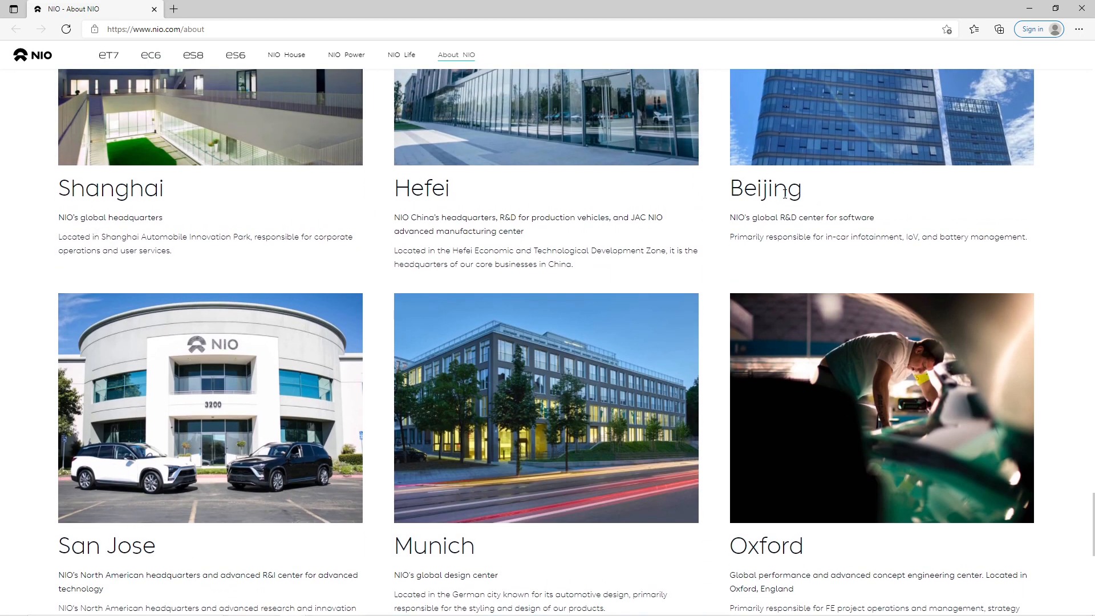
scroll(down, 3)
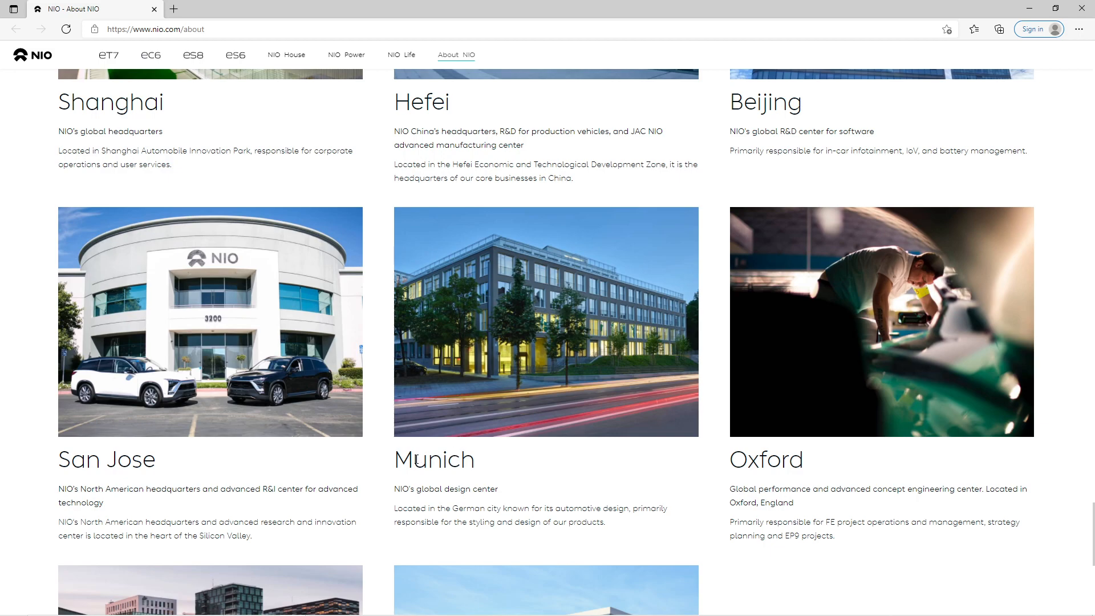
Highlight 'Munich' and browse the remaining location cards down to Oslo and Nanjing
double_click(434, 460)
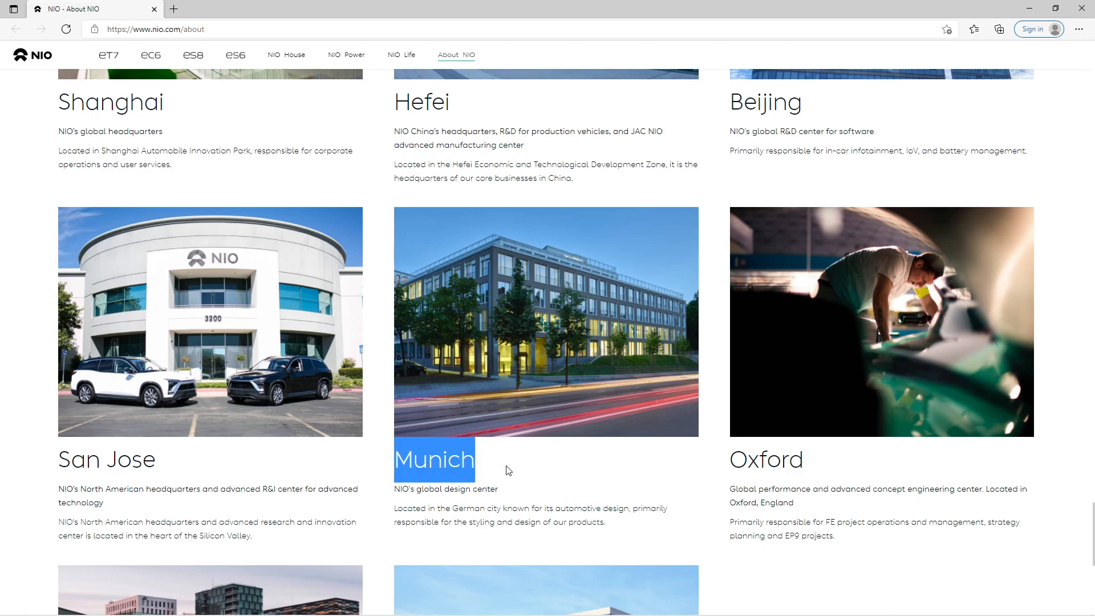
mouse_move(490, 276)
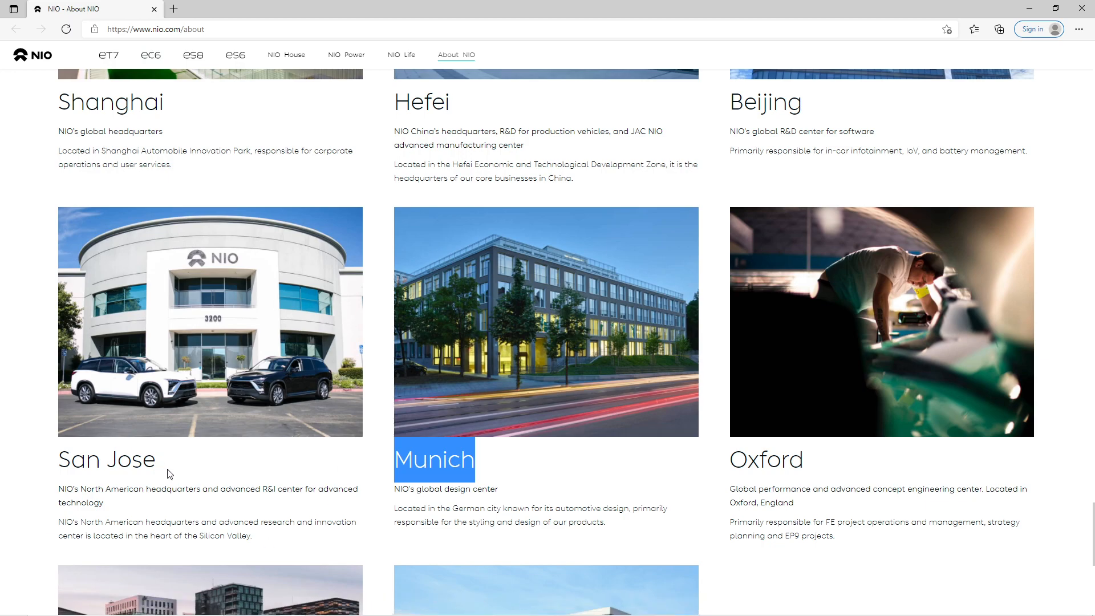
mouse_move(137, 416)
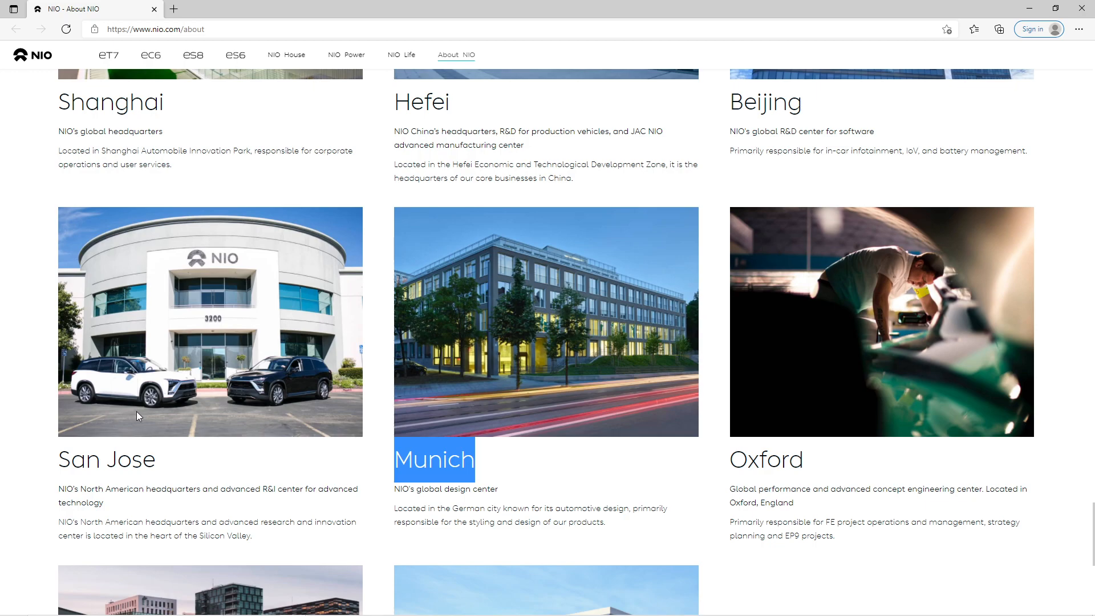
scroll(down, 3)
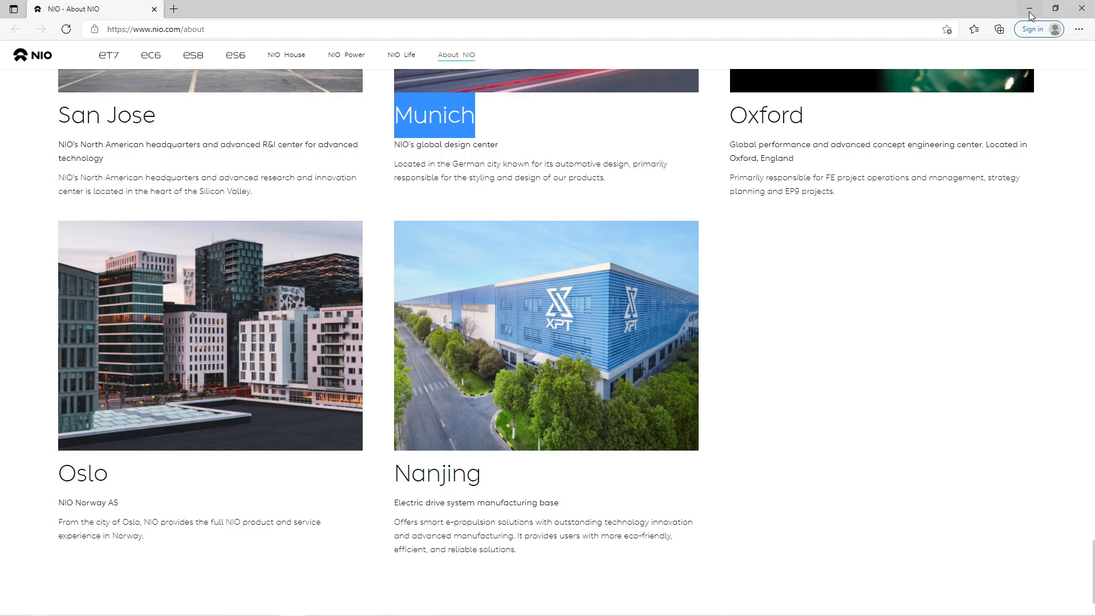
mouse_move(746, 210)
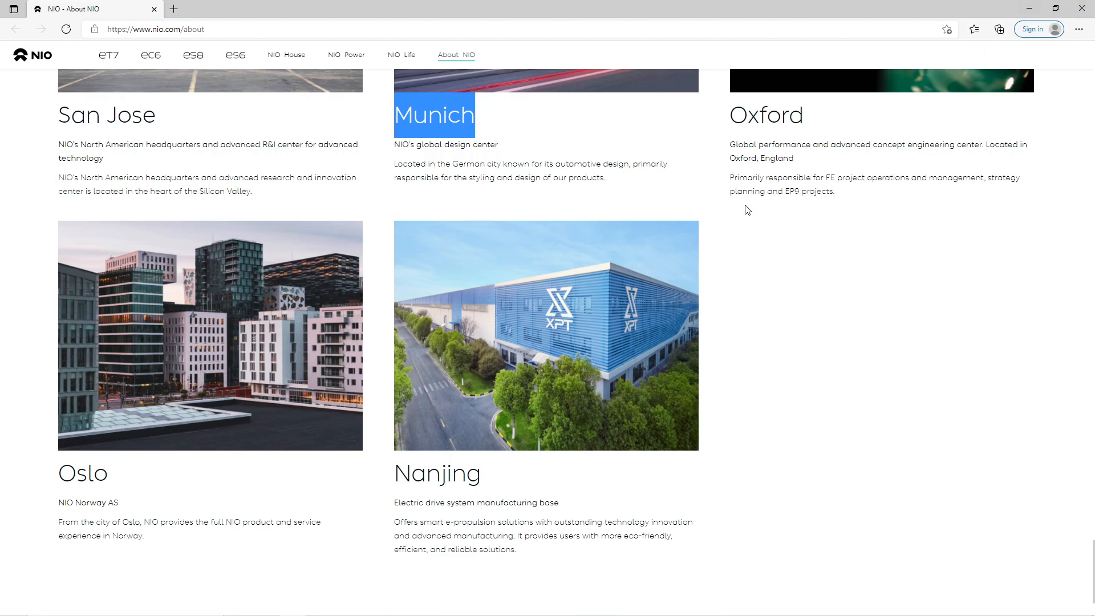
scroll(up, 3)
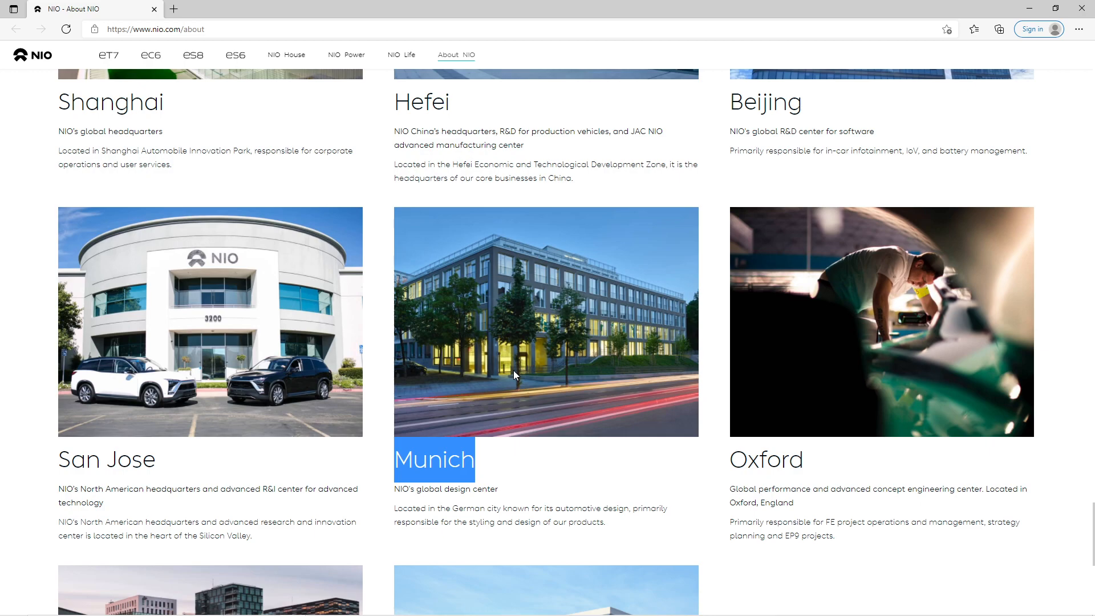
mouse_move(577, 319)
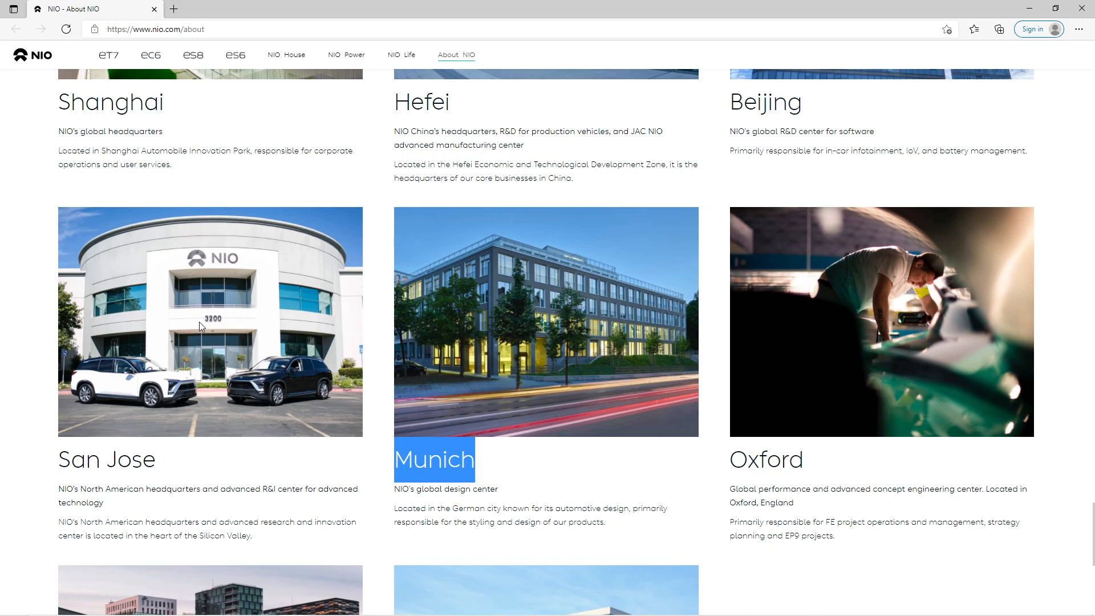
mouse_move(1027, 6)
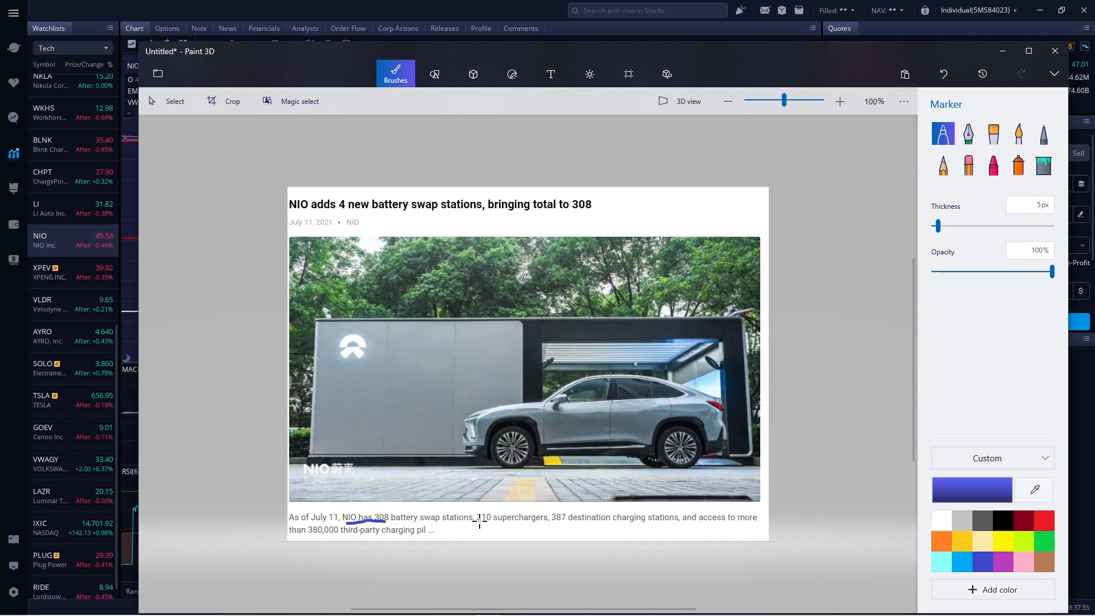
Underline '210 superchargers', '387 destination charging stations' and one more phrase in blue
drag(477, 523, 540, 523)
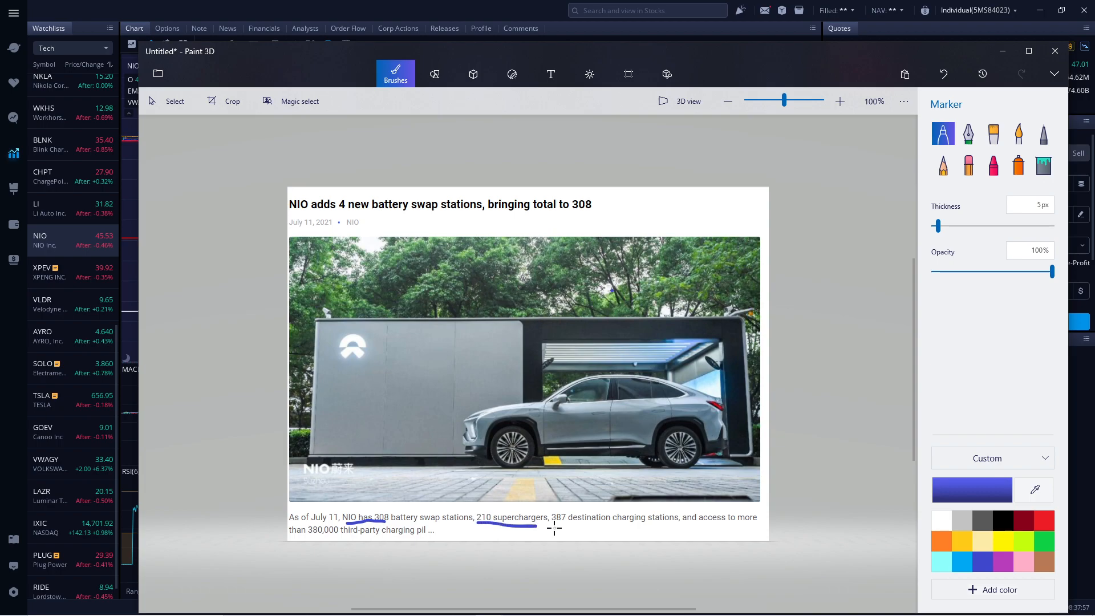
drag(549, 528, 597, 528)
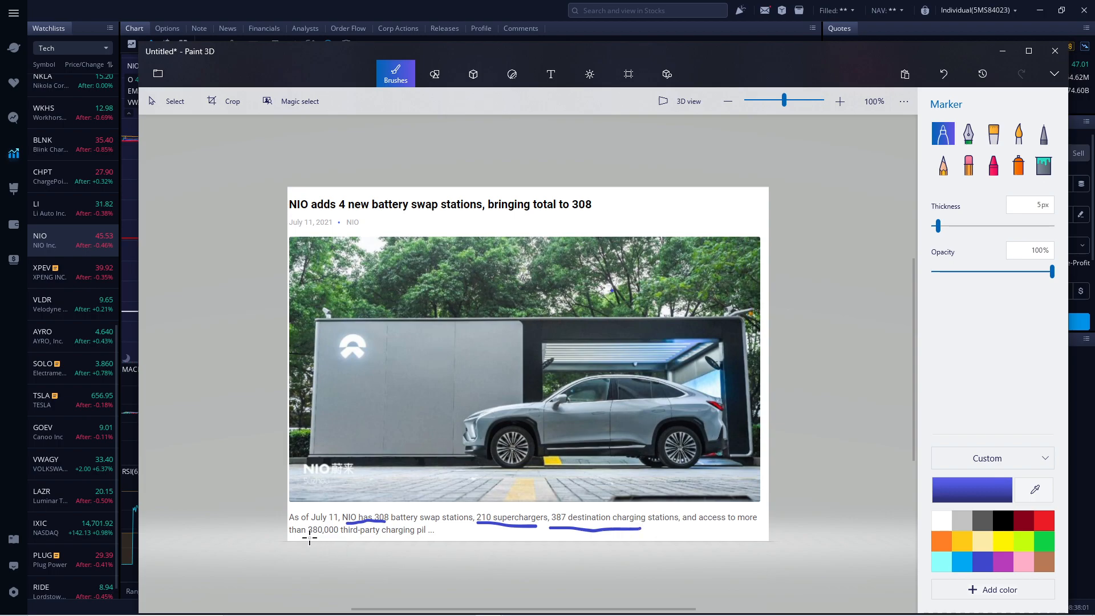
drag(306, 537, 355, 536)
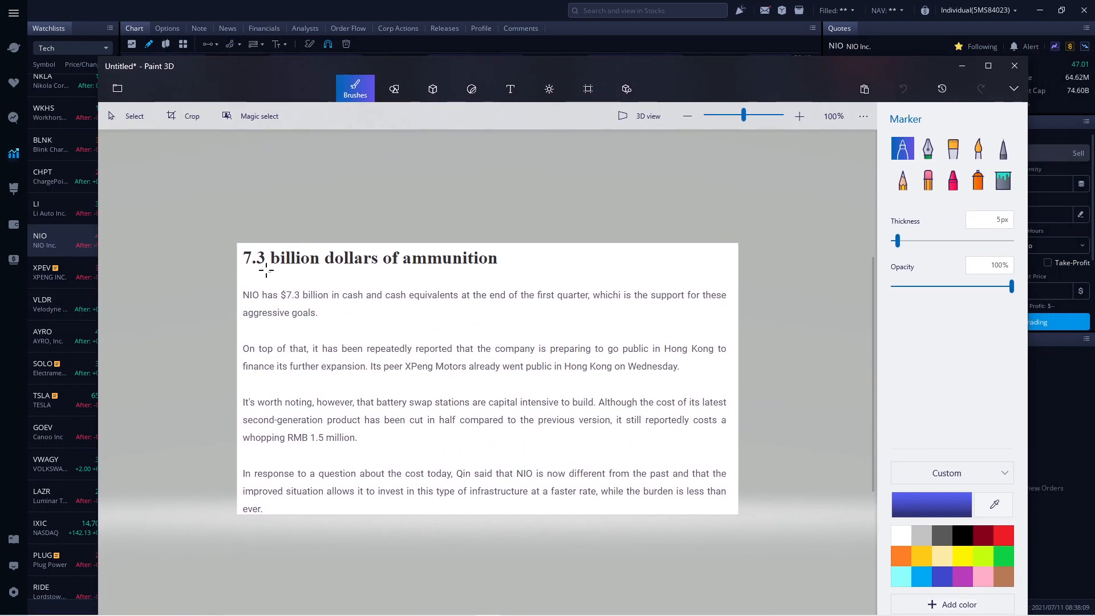
Underline the $7.3 billion heading, the cash-and-equivalents statement and 'first quarter' in blue
drag(248, 269, 325, 266)
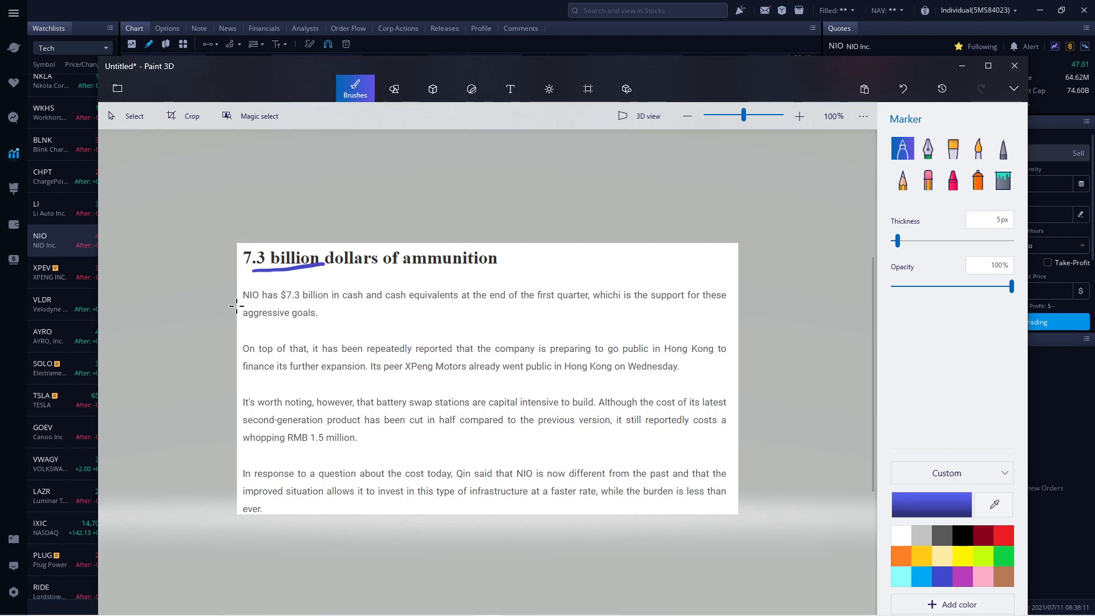
drag(236, 303, 404, 304)
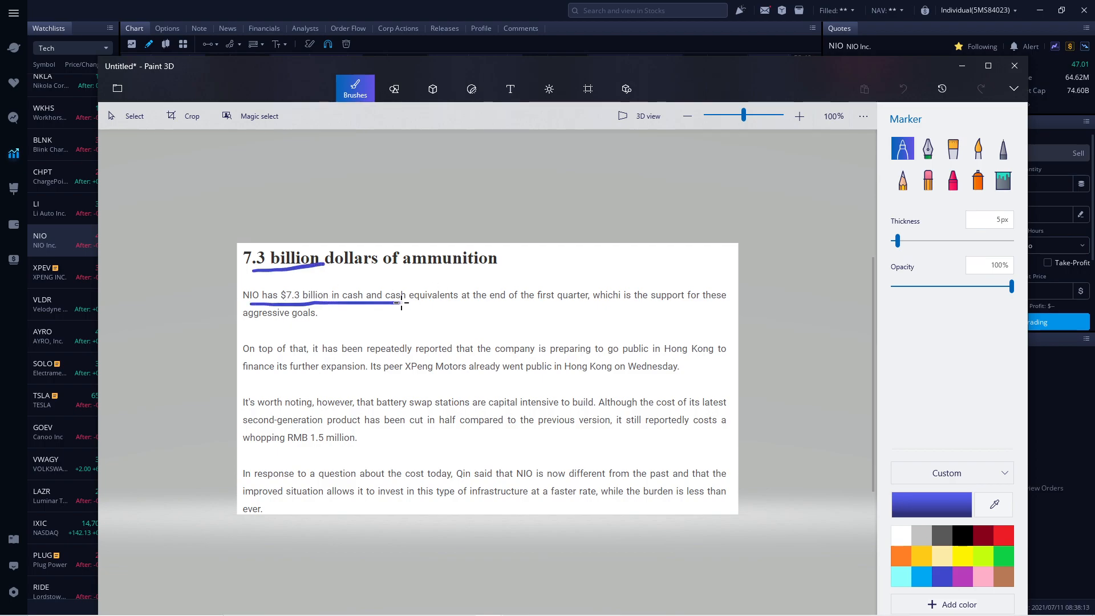
drag(401, 302, 437, 300)
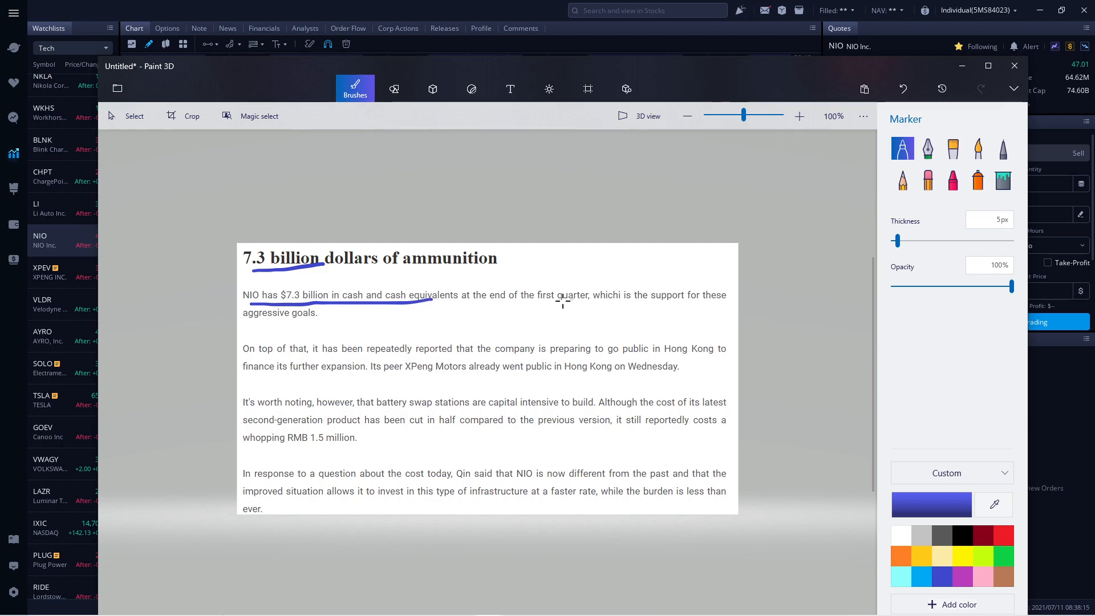
drag(537, 305, 576, 303)
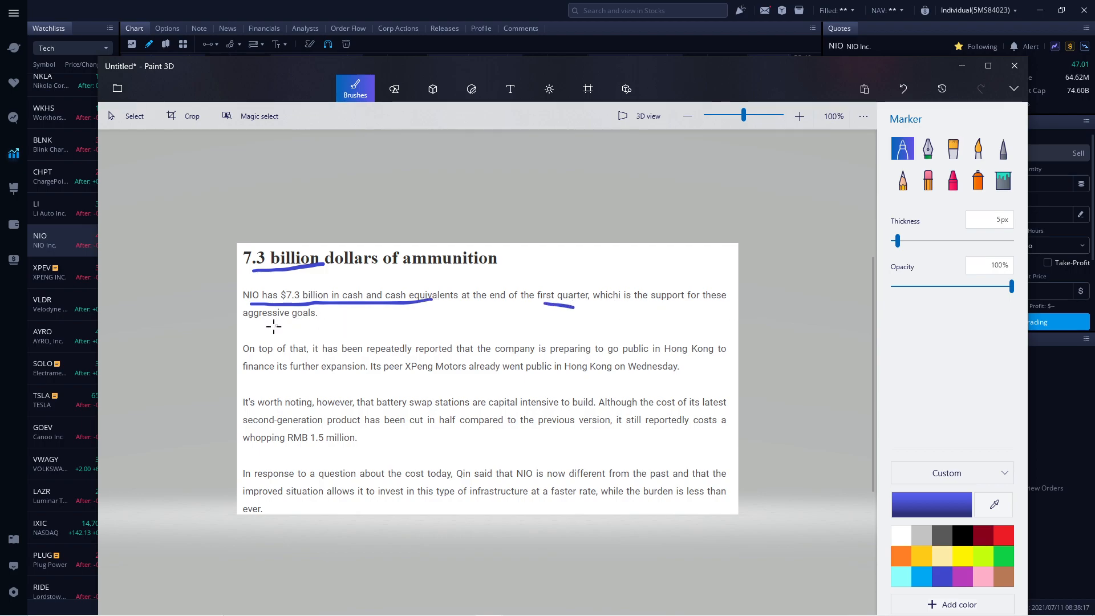
Underline 'aggressive goals' and more of the battery swap sentence in blue
drag(270, 327, 339, 330)
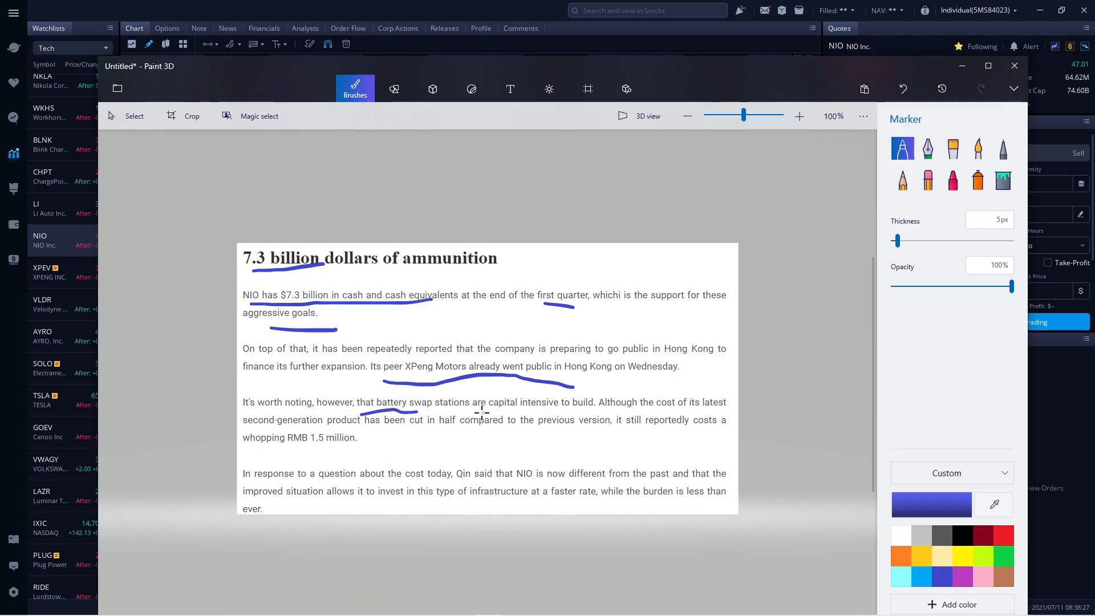
drag(481, 413, 585, 409)
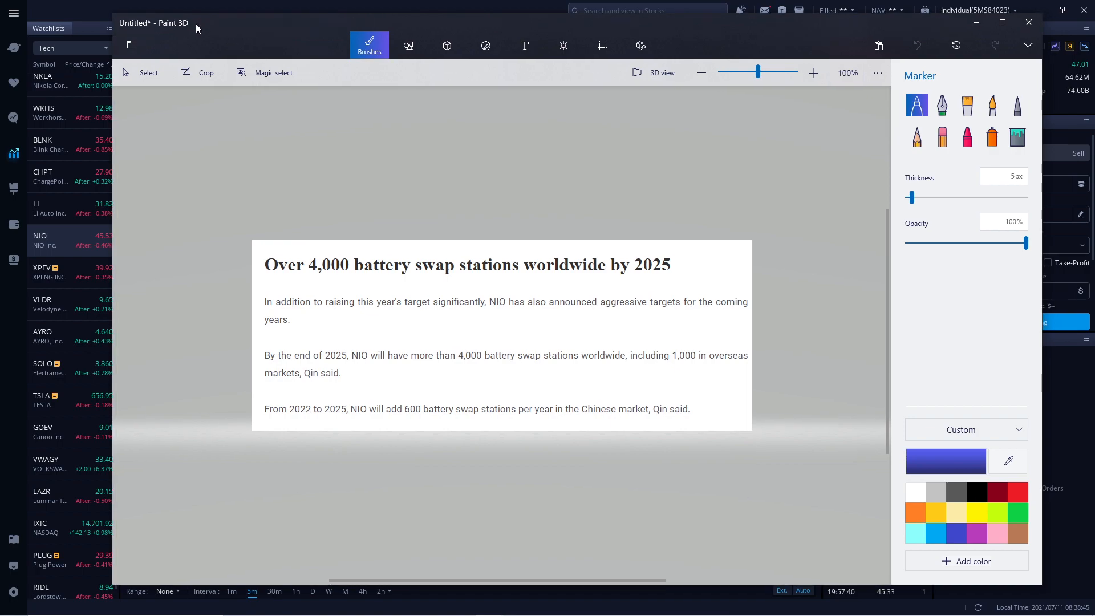
Underline the swap-station headline and its year 2025 in blue
drag(273, 283, 357, 286)
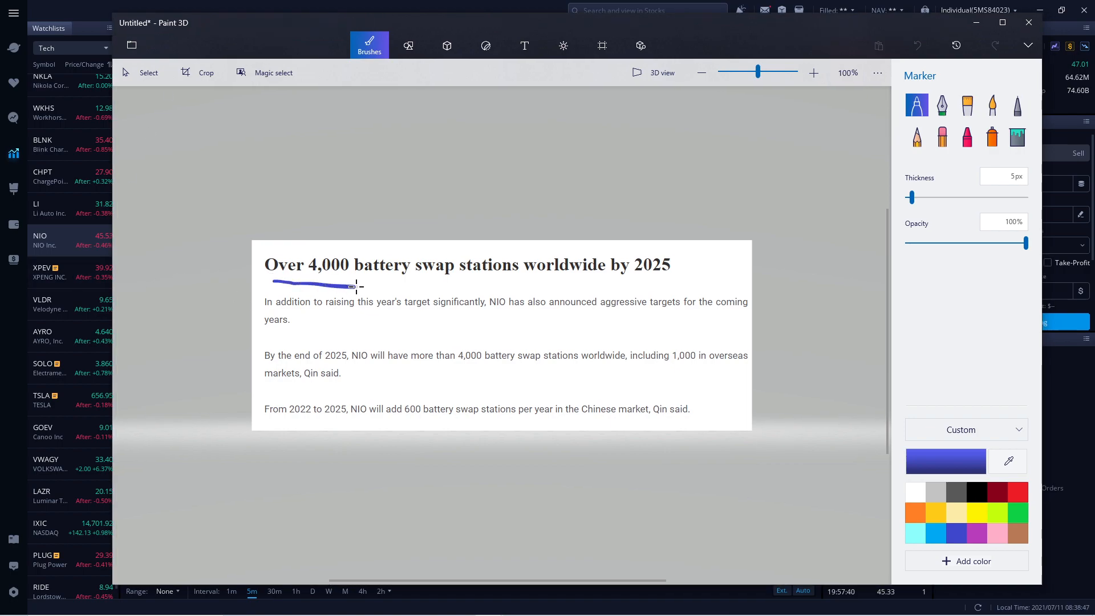
drag(352, 285, 452, 282)
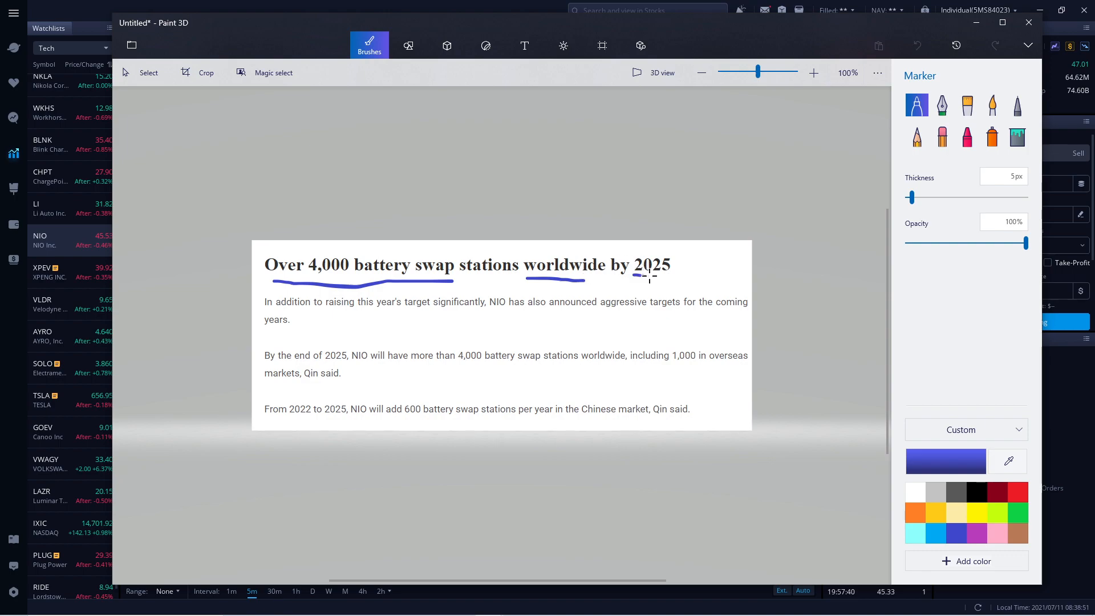
drag(632, 278, 667, 278)
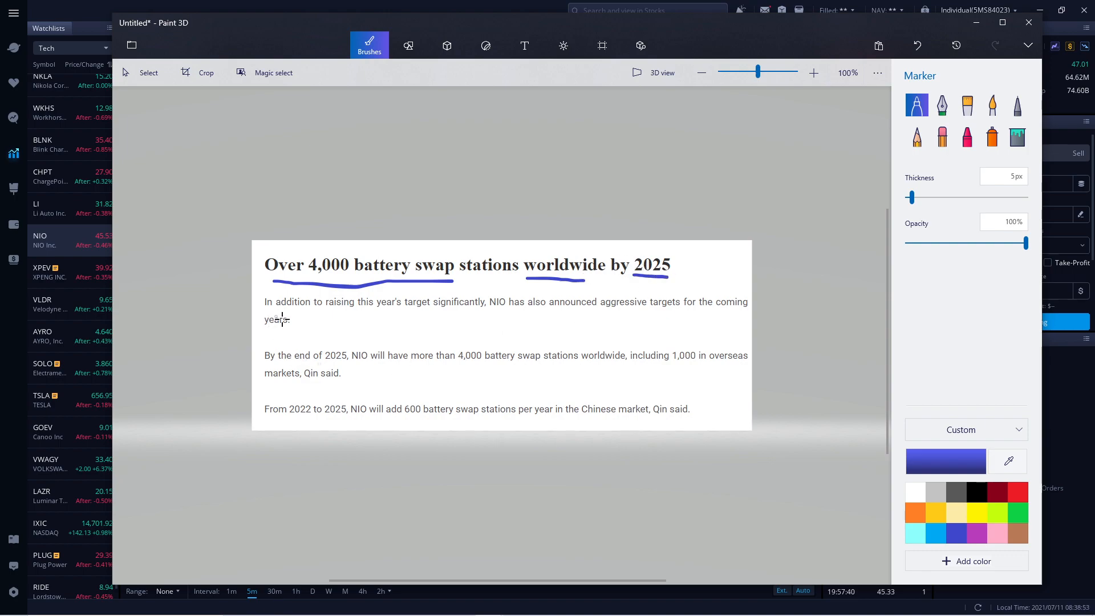
mouse_move(384, 316)
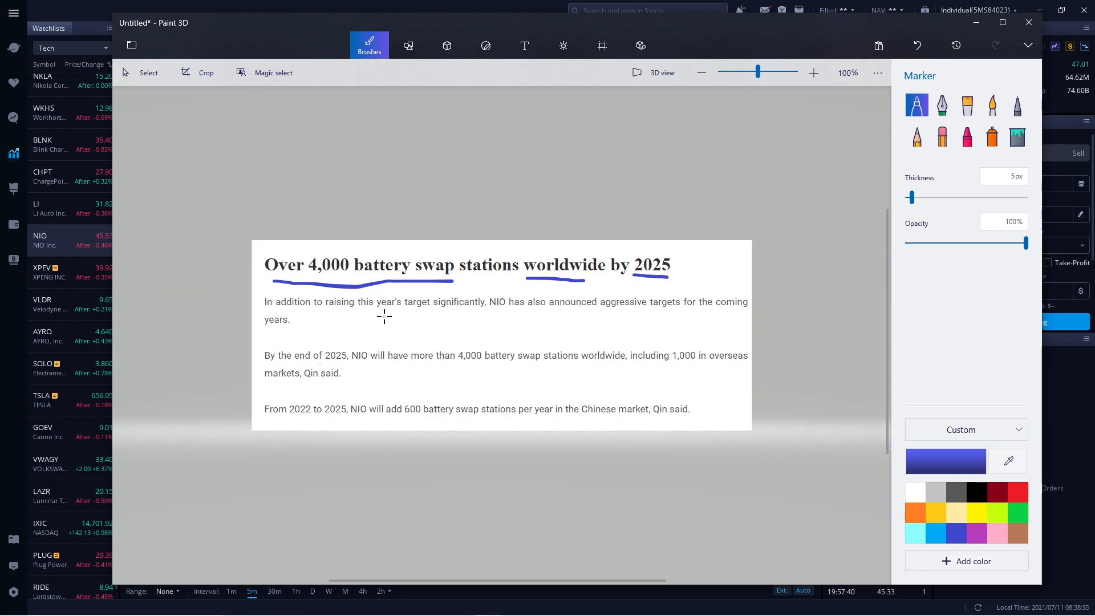
mouse_move(705, 312)
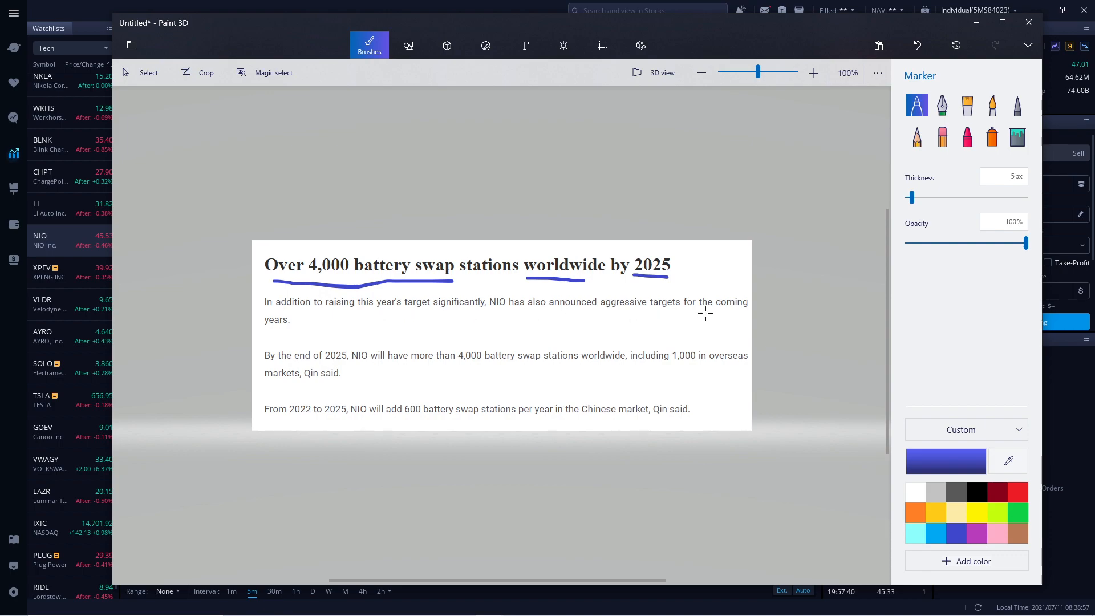
Underline the body figures 2025, 4,000, 1,000 overseas and 600 per year in blue
drag(266, 335, 318, 337)
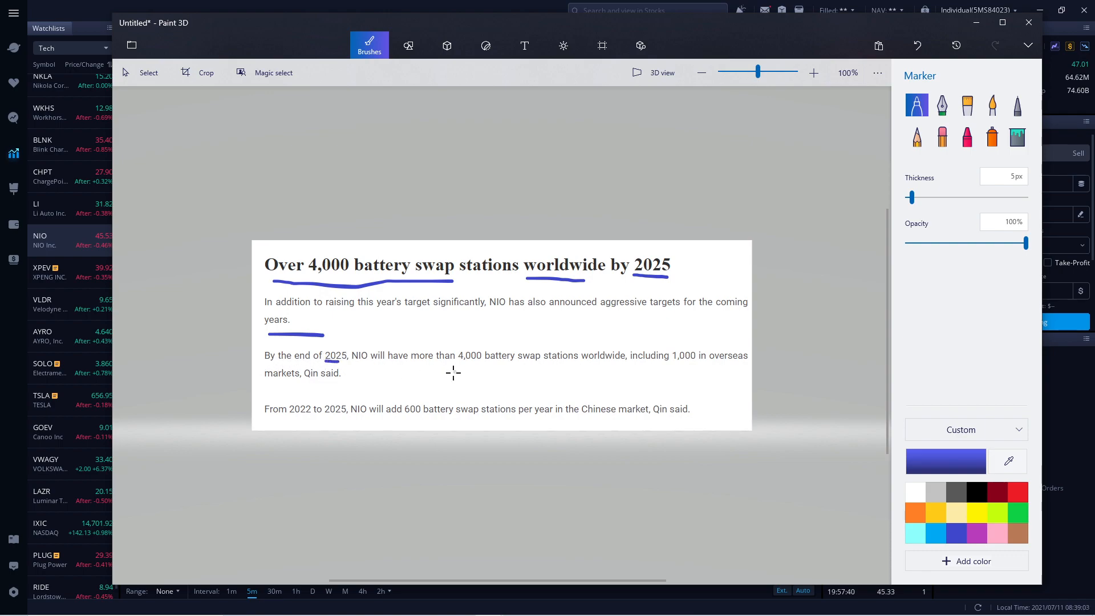
drag(452, 369, 485, 368)
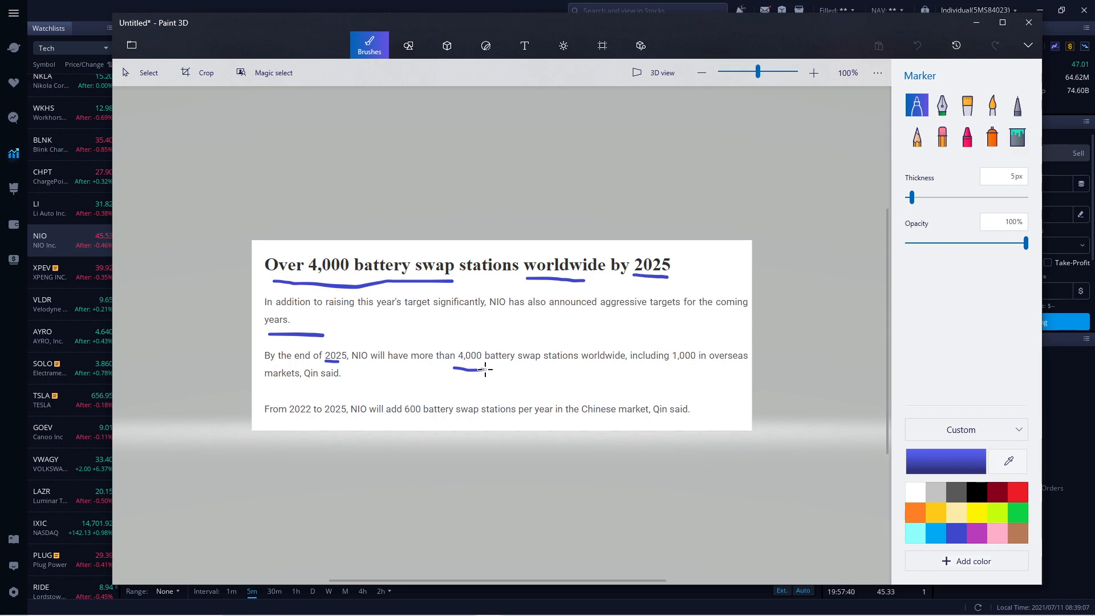
drag(453, 369, 540, 366)
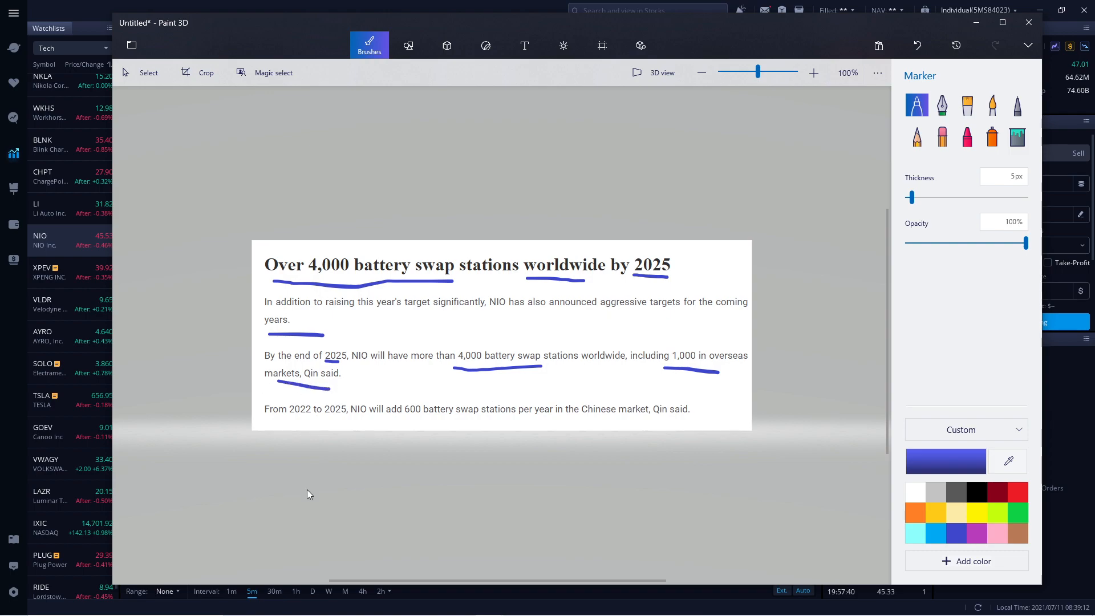
mouse_move(269, 422)
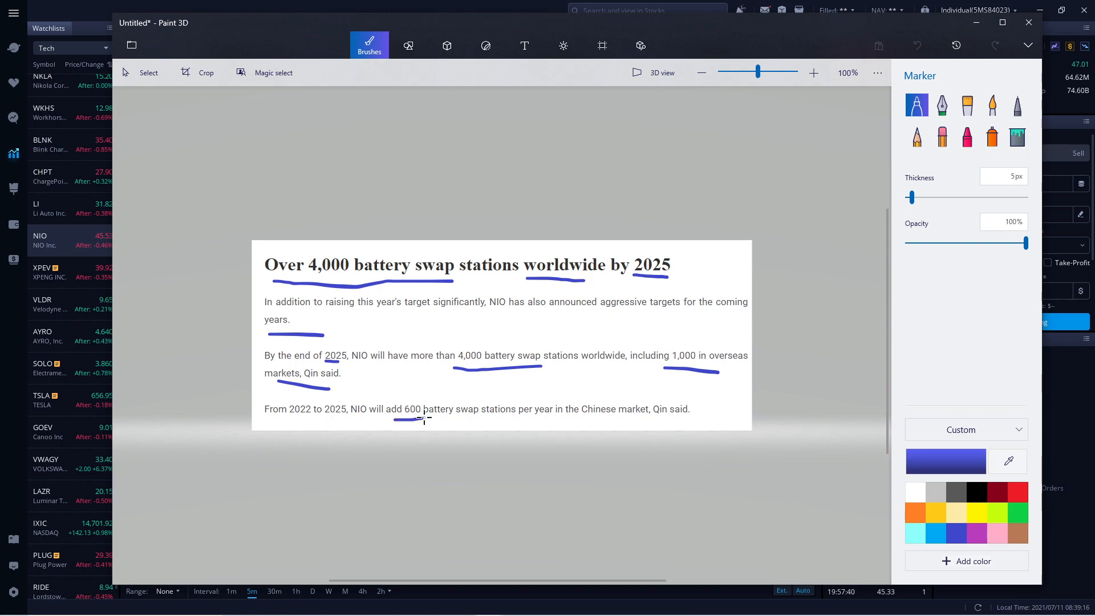
drag(422, 419, 496, 418)
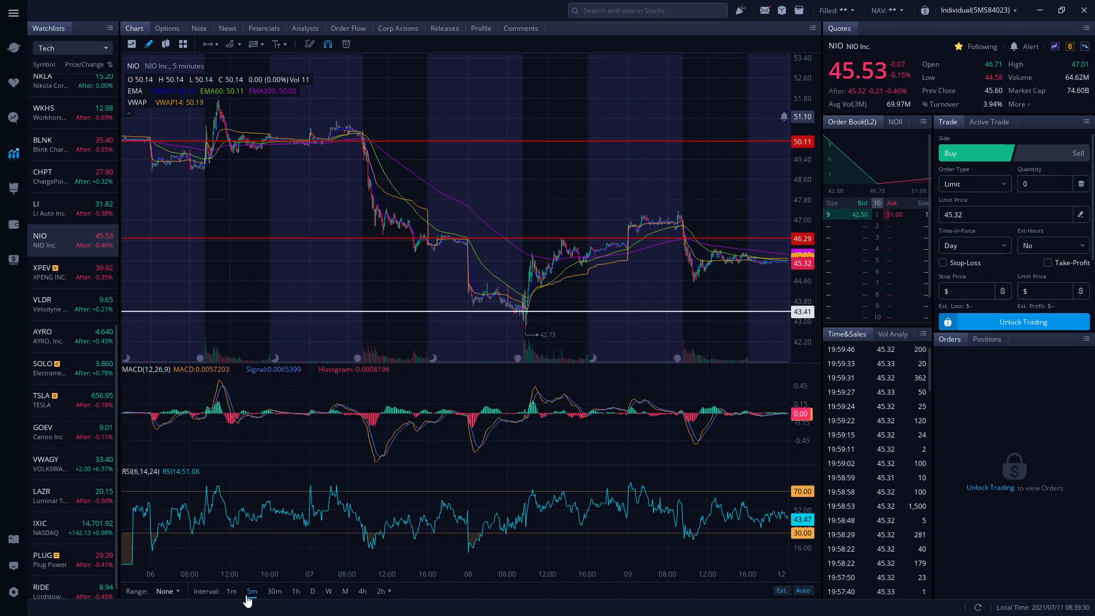
Switch the NIO chart from 5-minute to 4-hour candles via the interval list
click(166, 591)
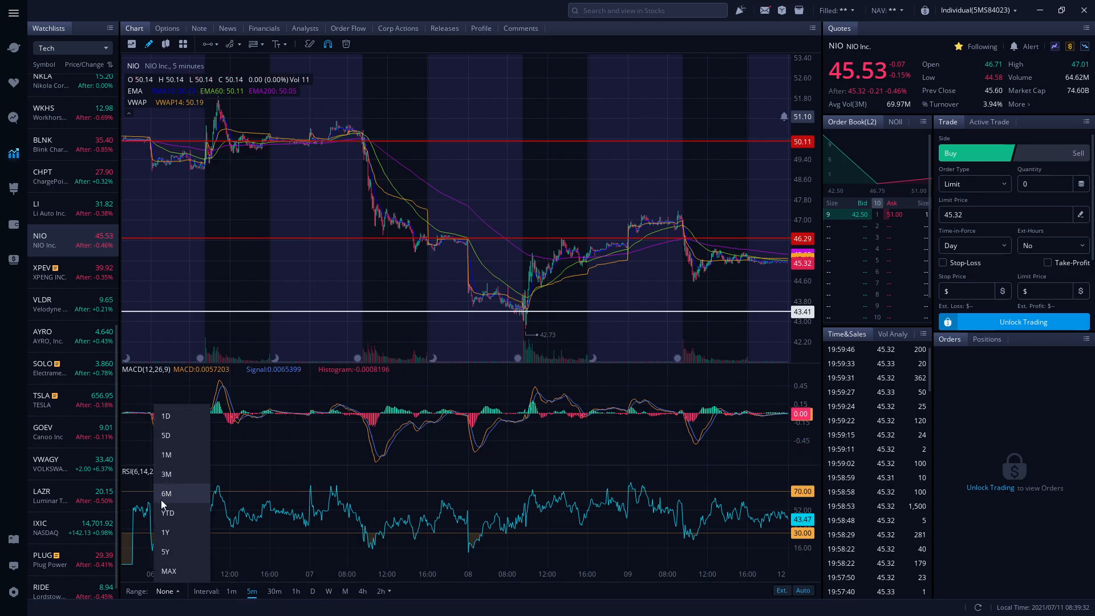
click(167, 493)
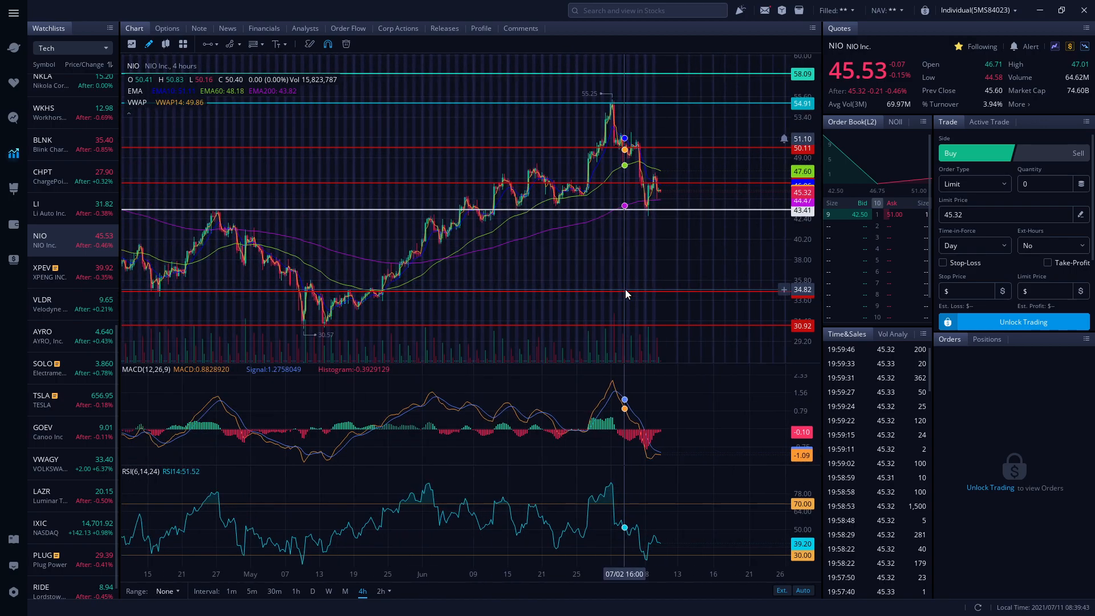
mouse_move(612, 292)
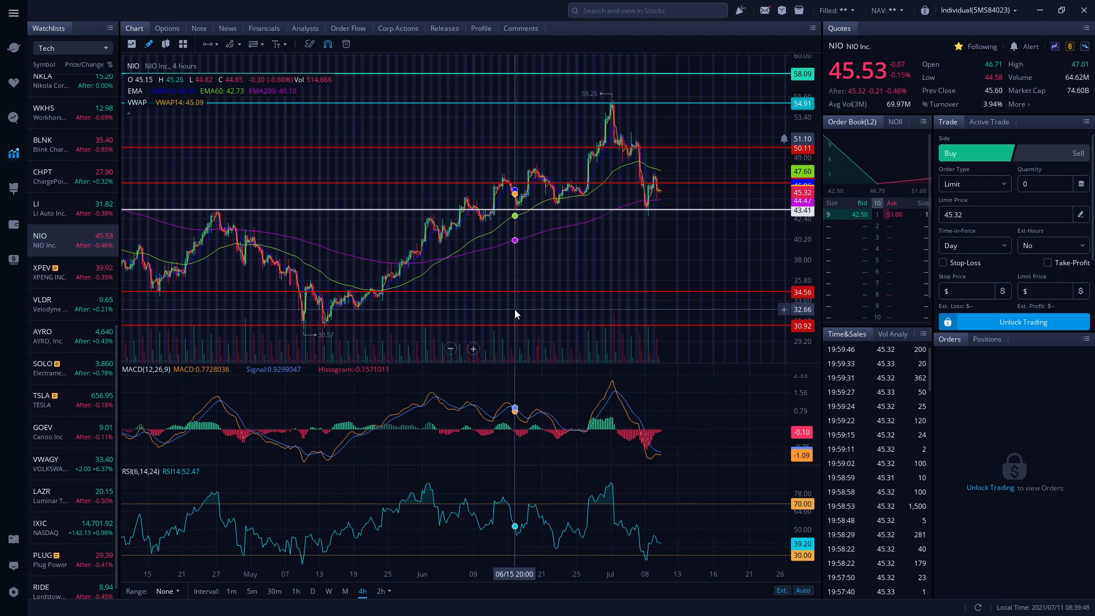
mouse_move(388, 293)
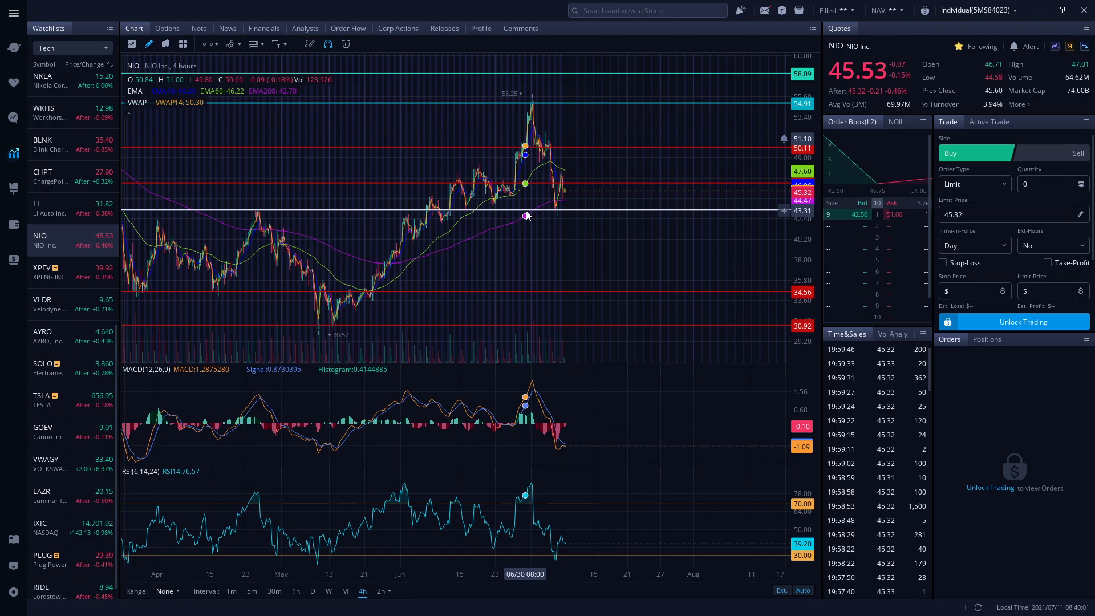
mouse_move(541, 223)
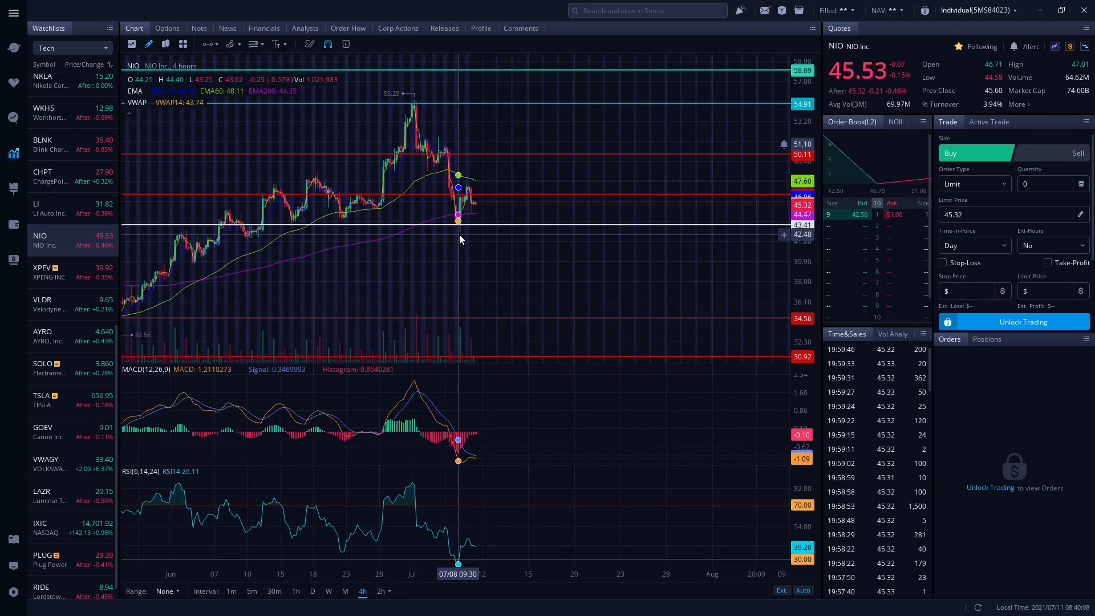
mouse_move(462, 247)
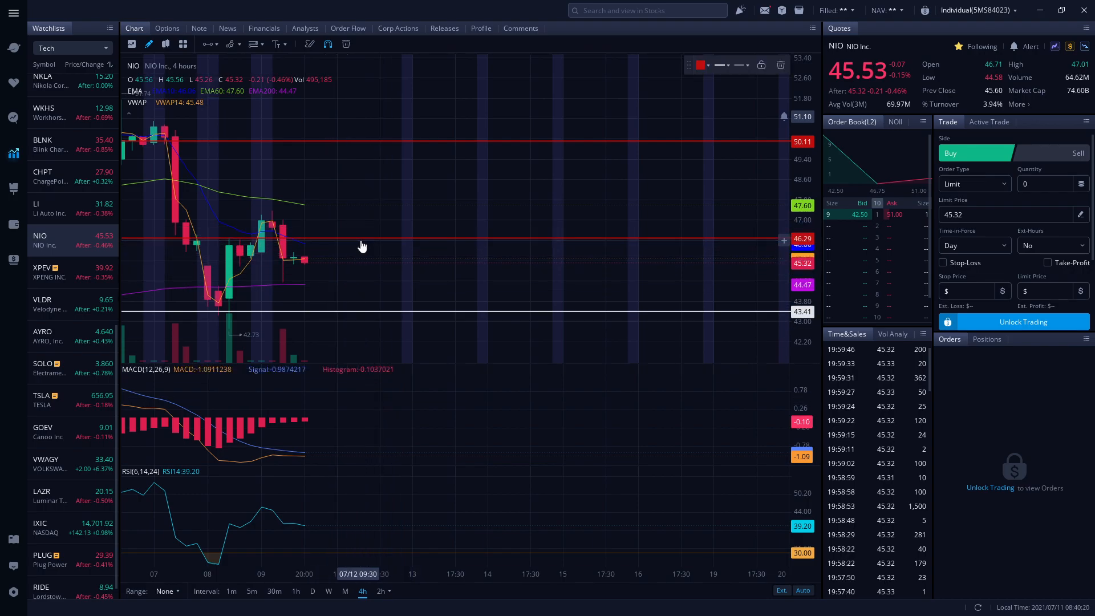
Recolor the 46.29 horizontal line from red to teal and finish editing it
click(699, 65)
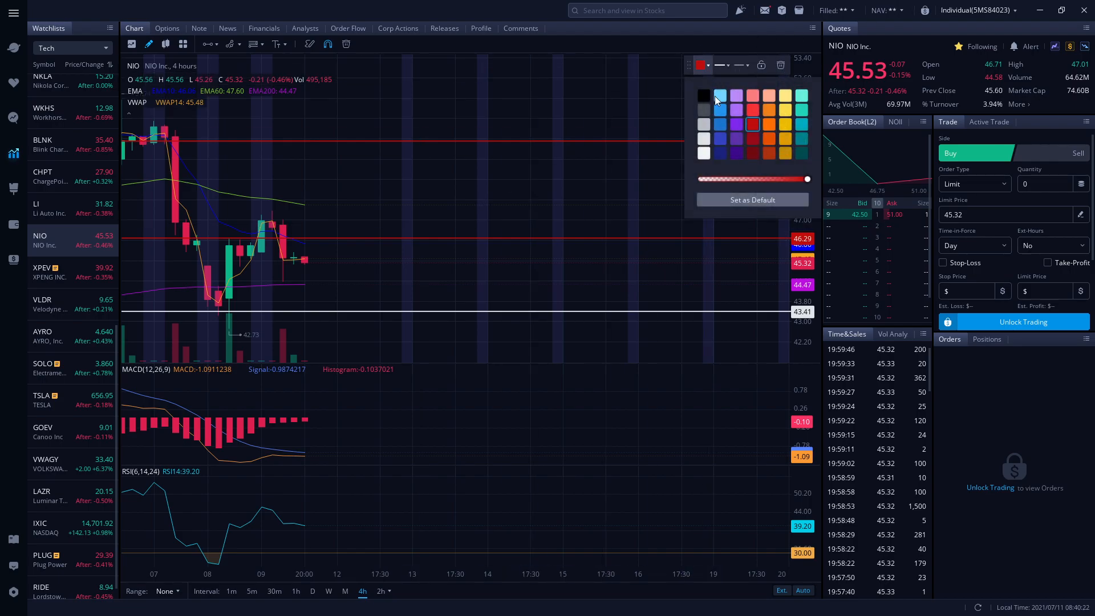
click(802, 123)
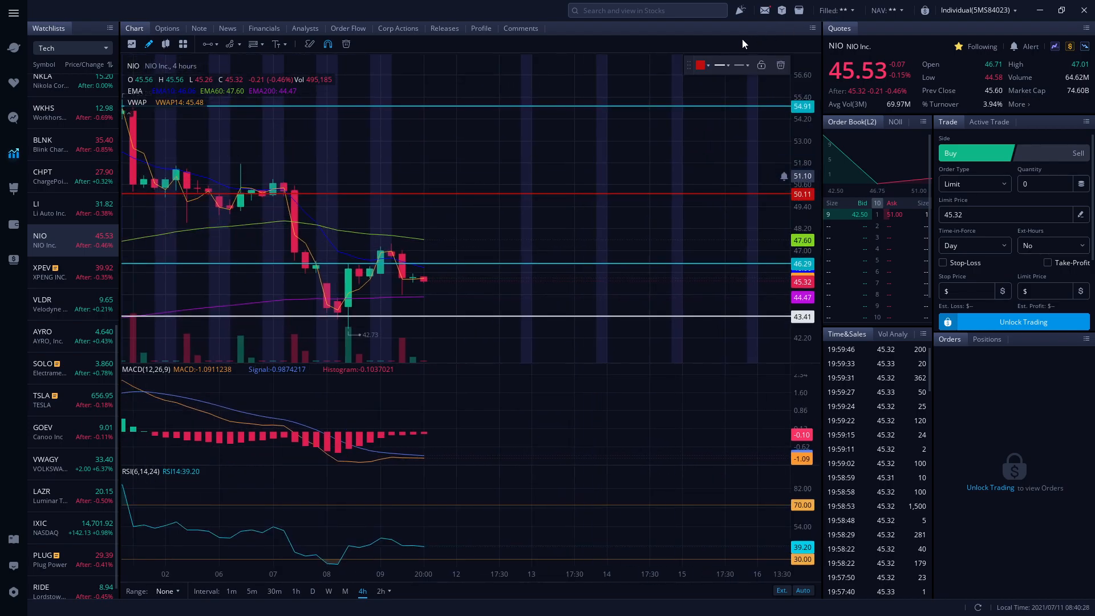
click(698, 65)
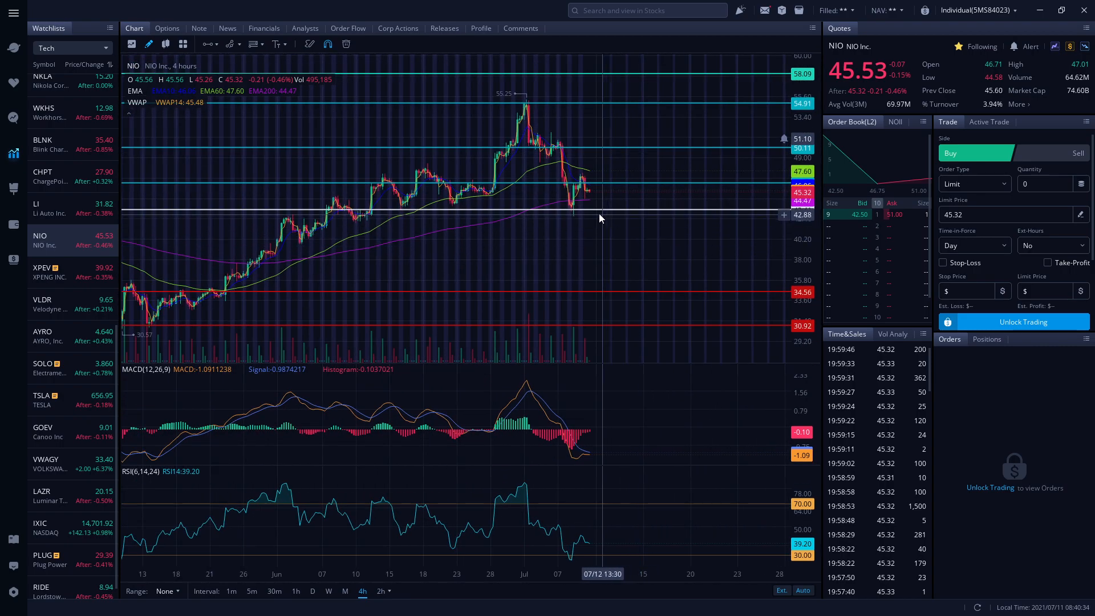
mouse_move(640, 431)
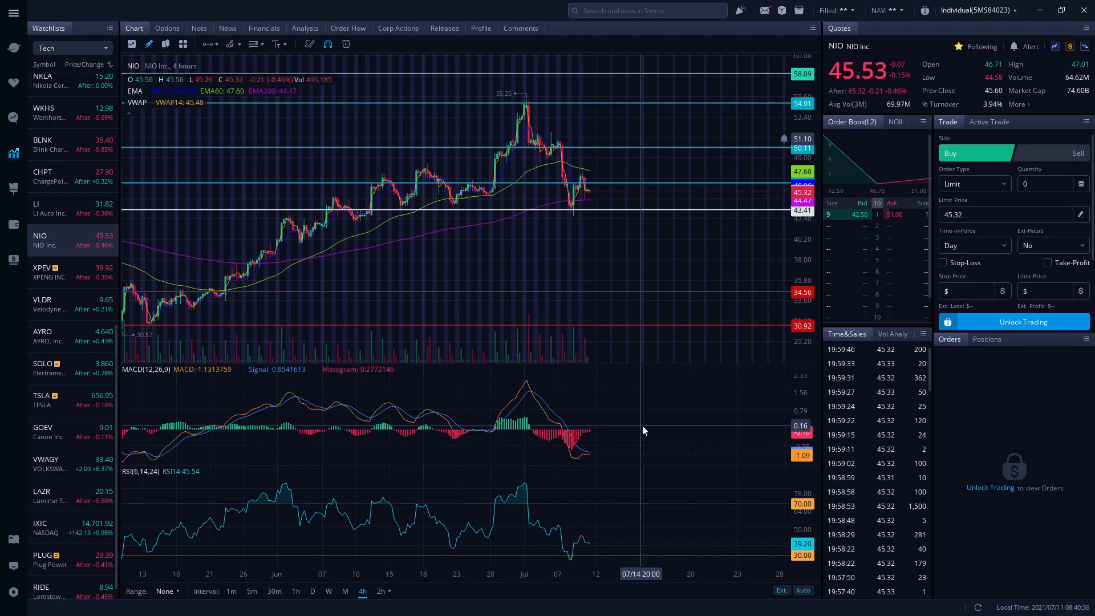
mouse_move(515, 500)
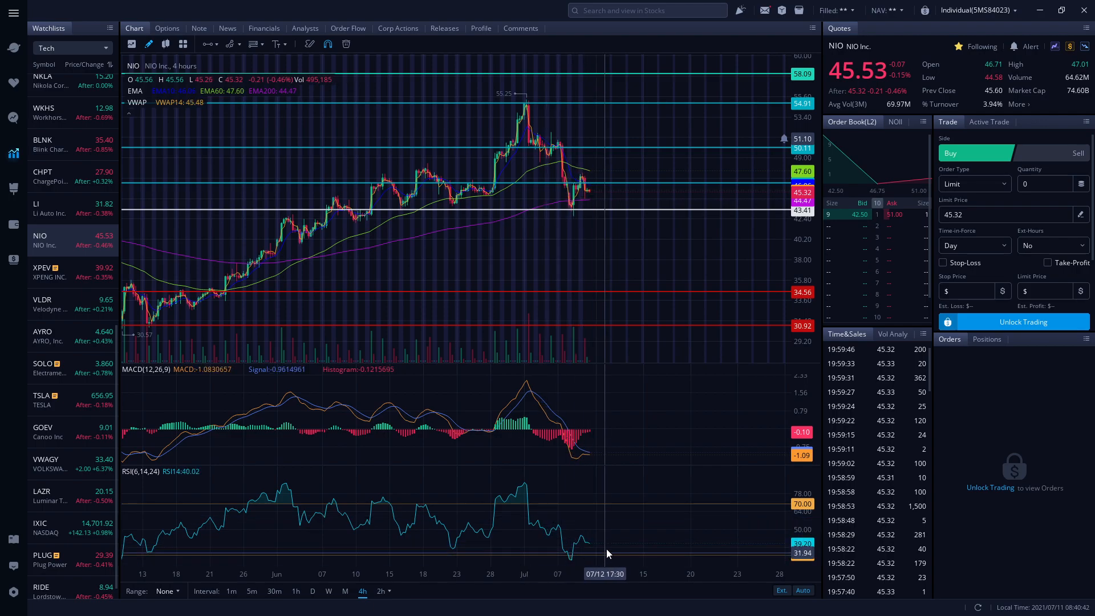
mouse_move(562, 434)
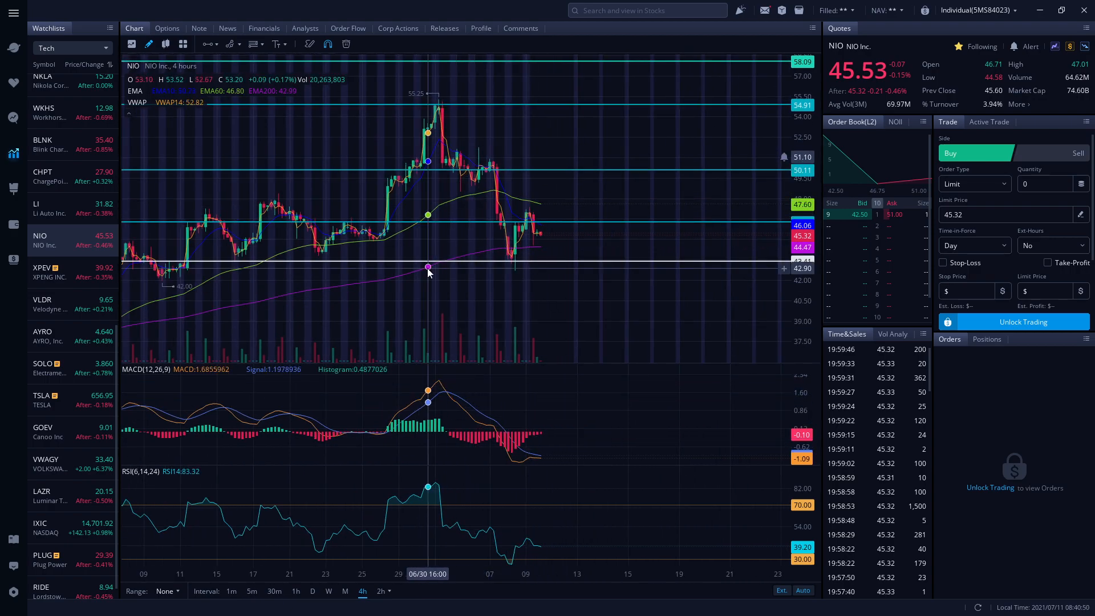
mouse_move(511, 249)
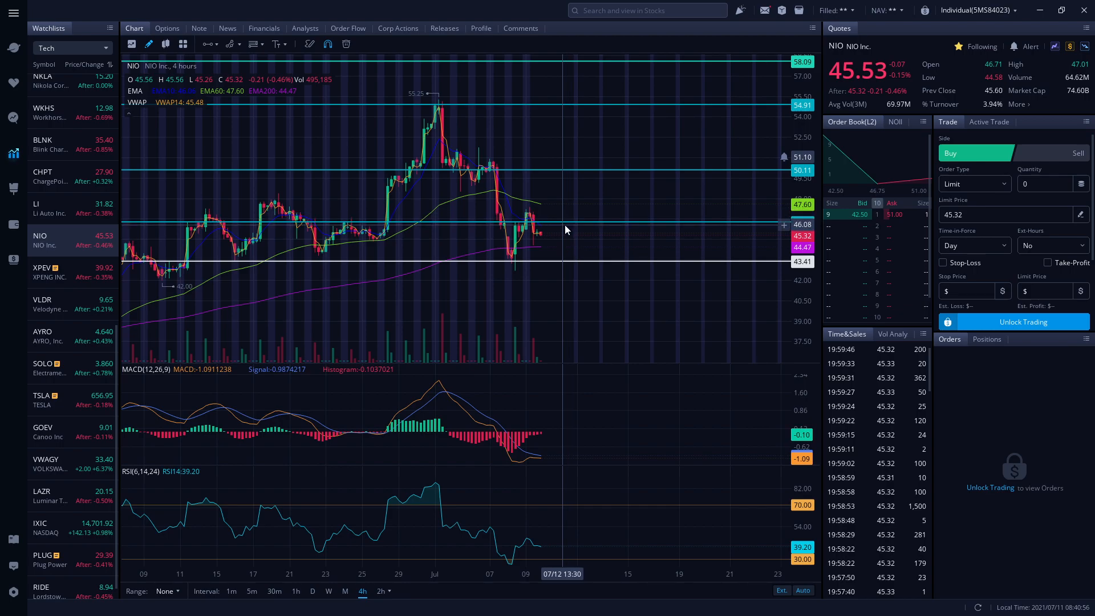
mouse_move(592, 182)
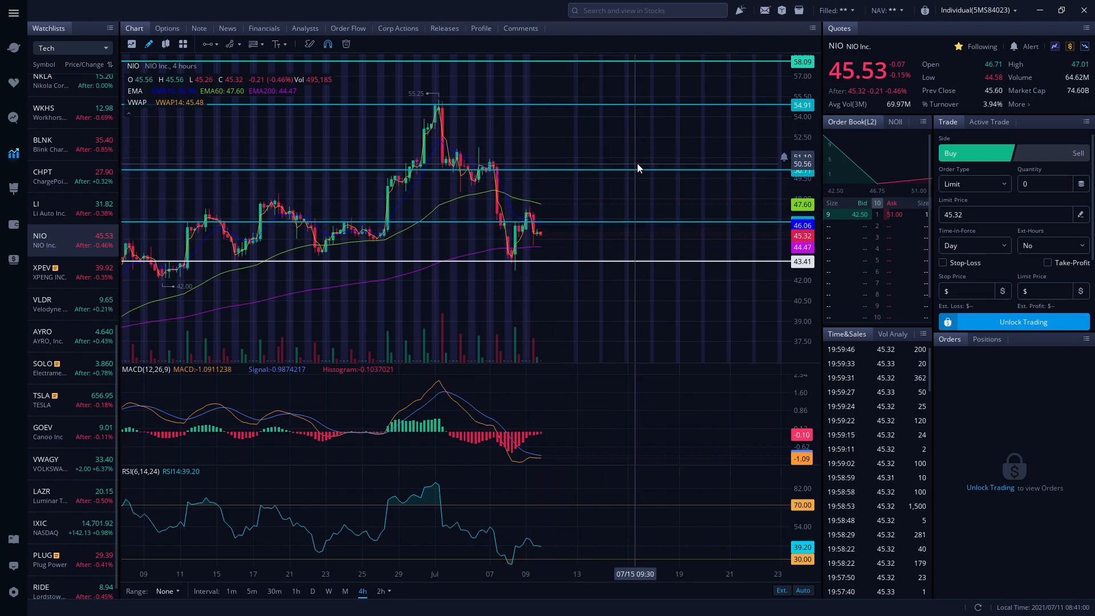
mouse_move(634, 172)
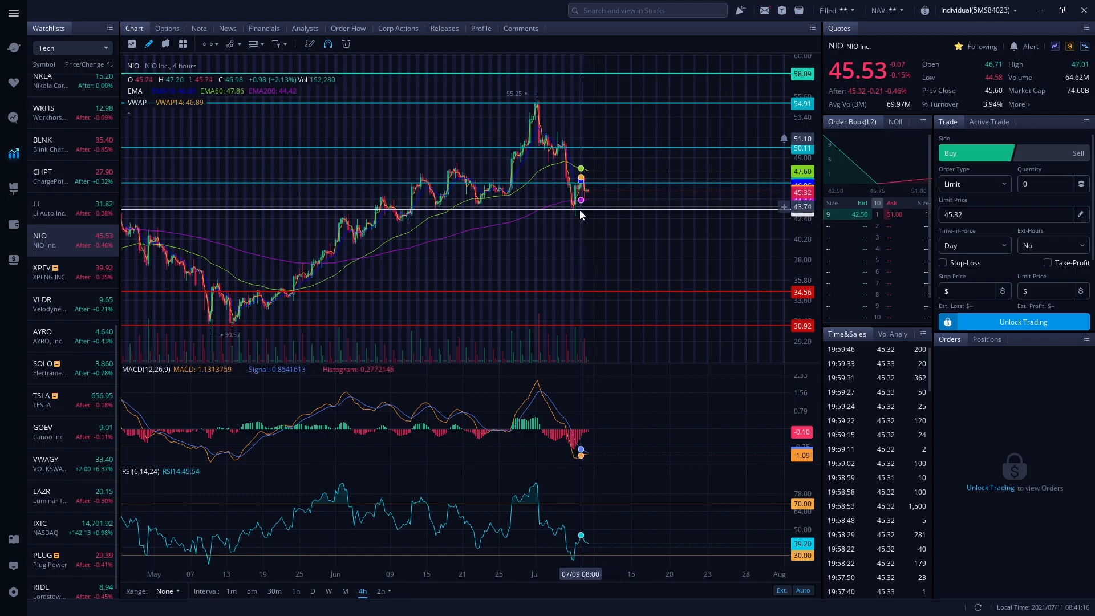
mouse_move(573, 264)
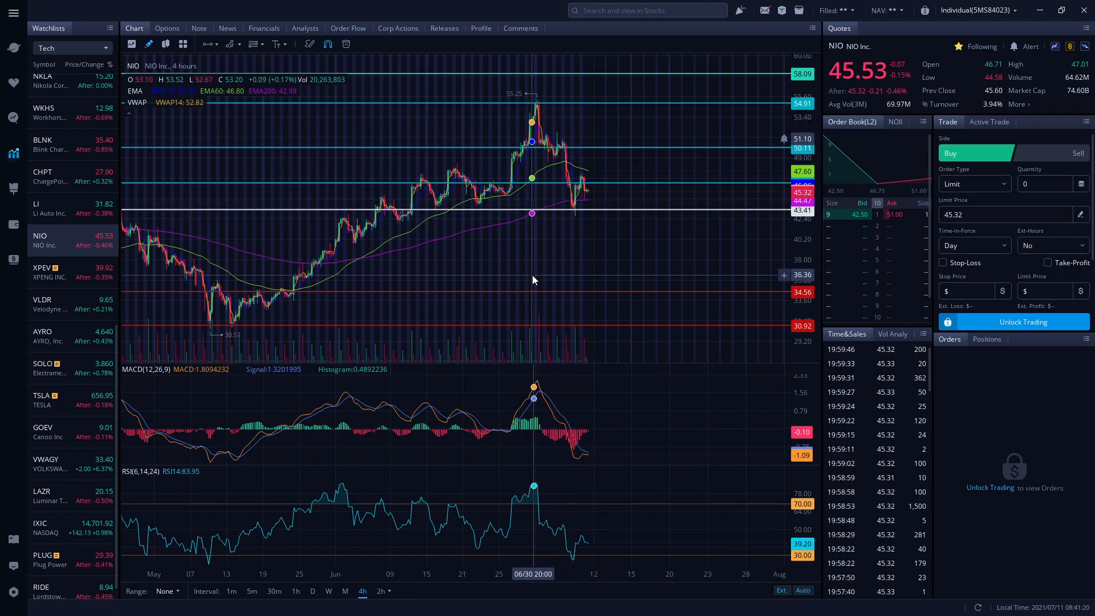
mouse_move(595, 195)
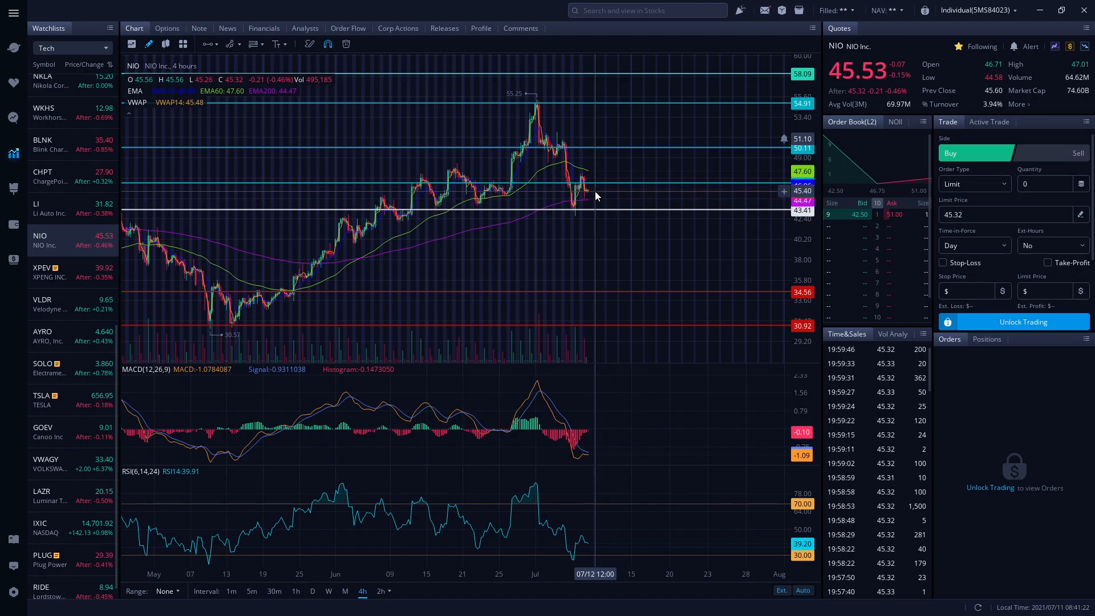
mouse_move(391, 461)
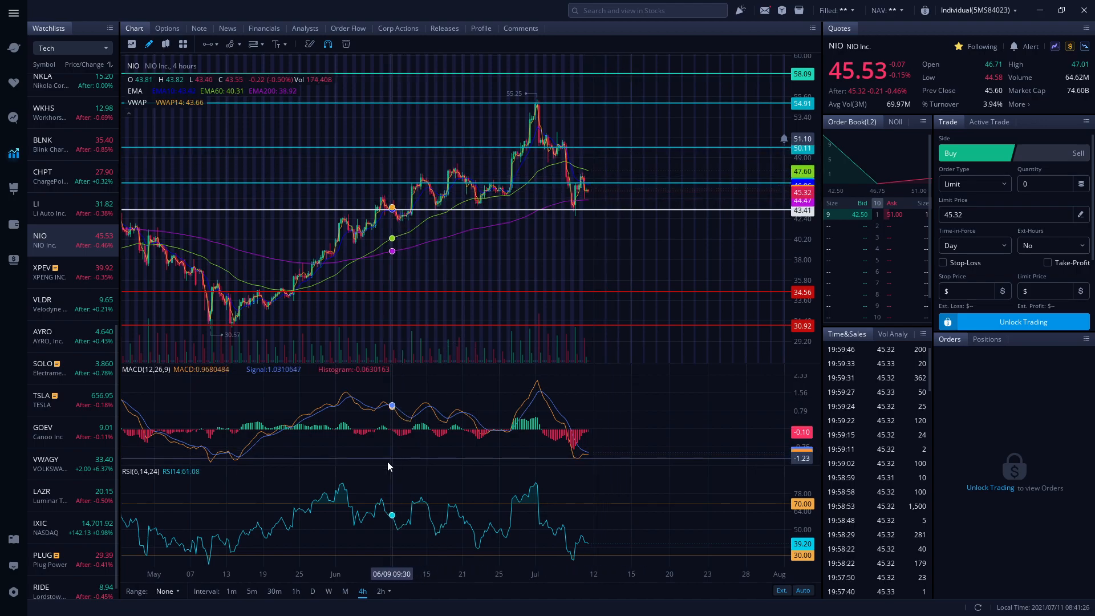
Open and dismiss the preset date range list before moving to daily candles
click(166, 591)
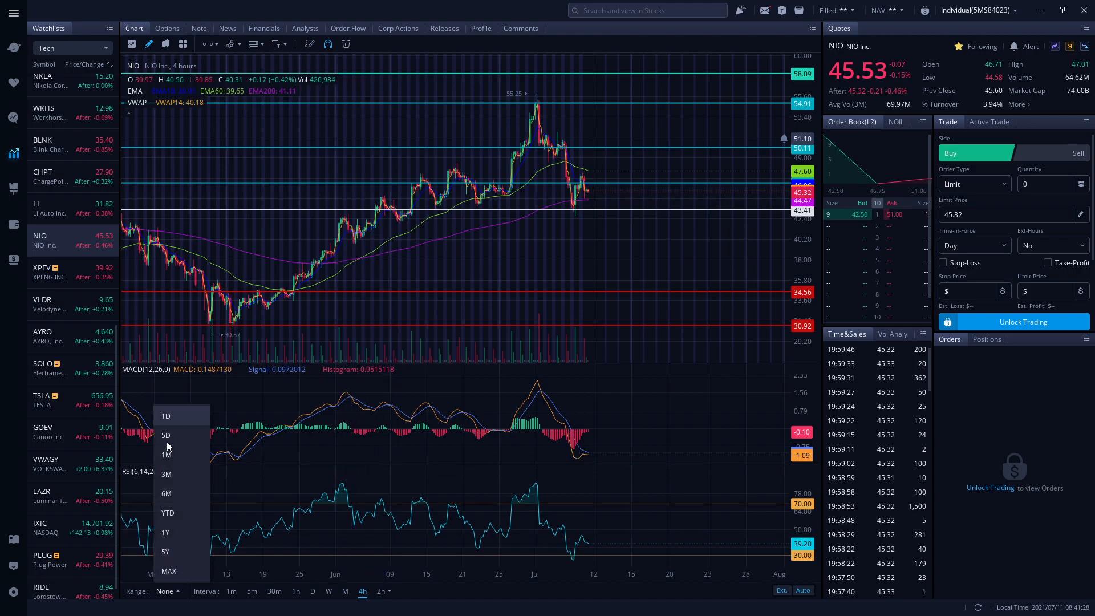
click(167, 512)
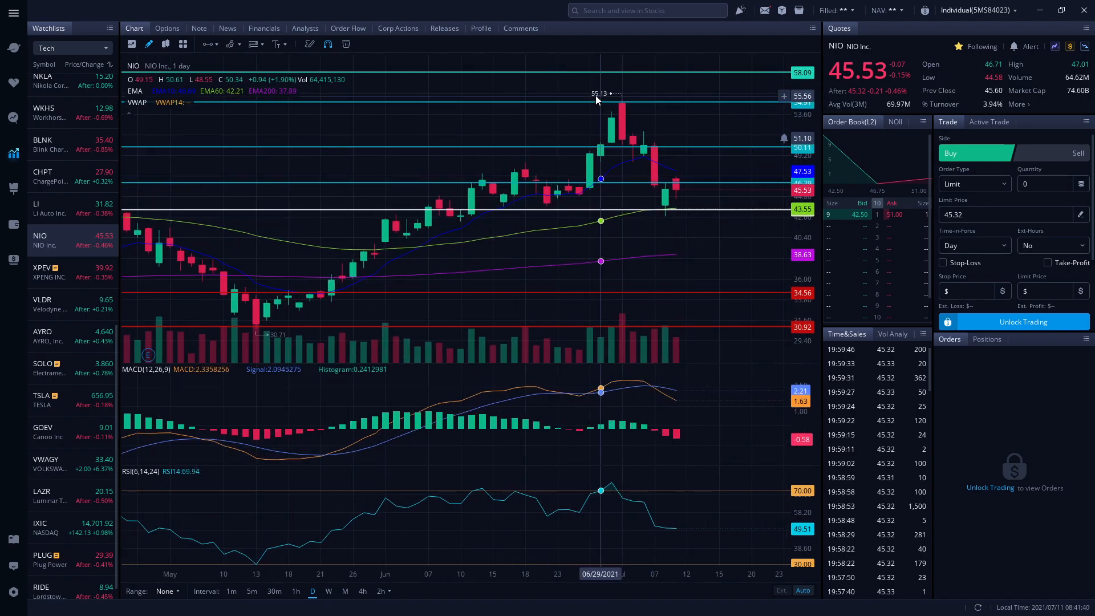
mouse_move(655, 155)
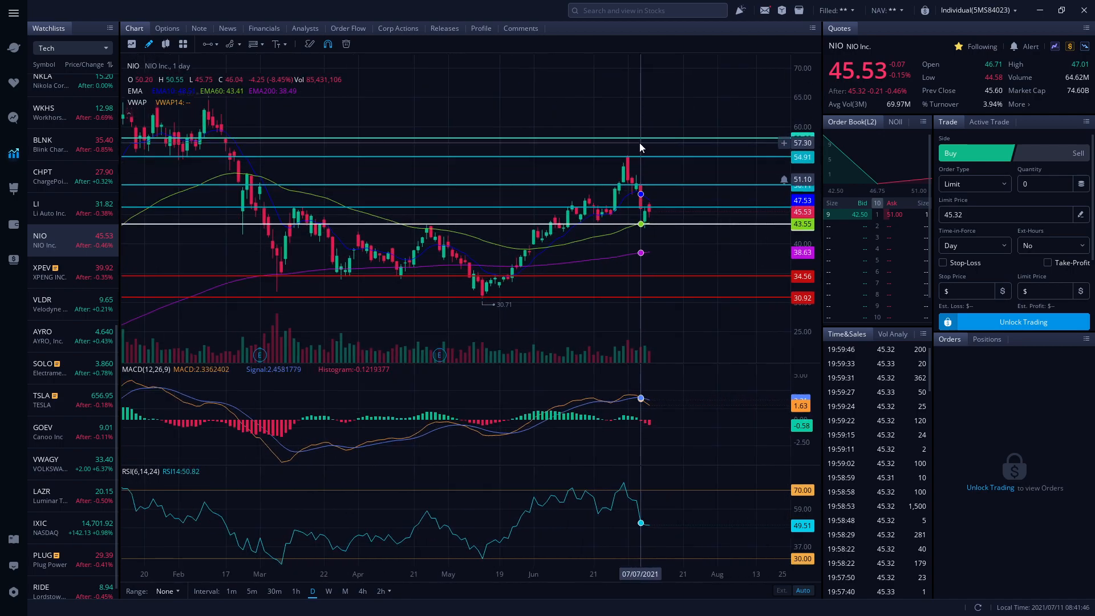
mouse_move(622, 161)
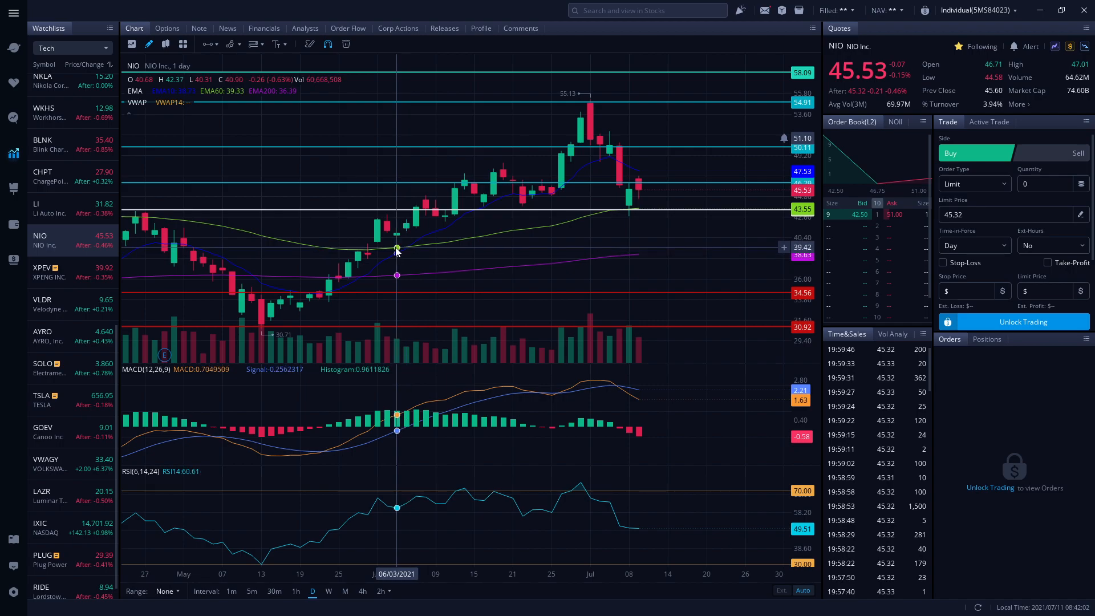
mouse_move(619, 209)
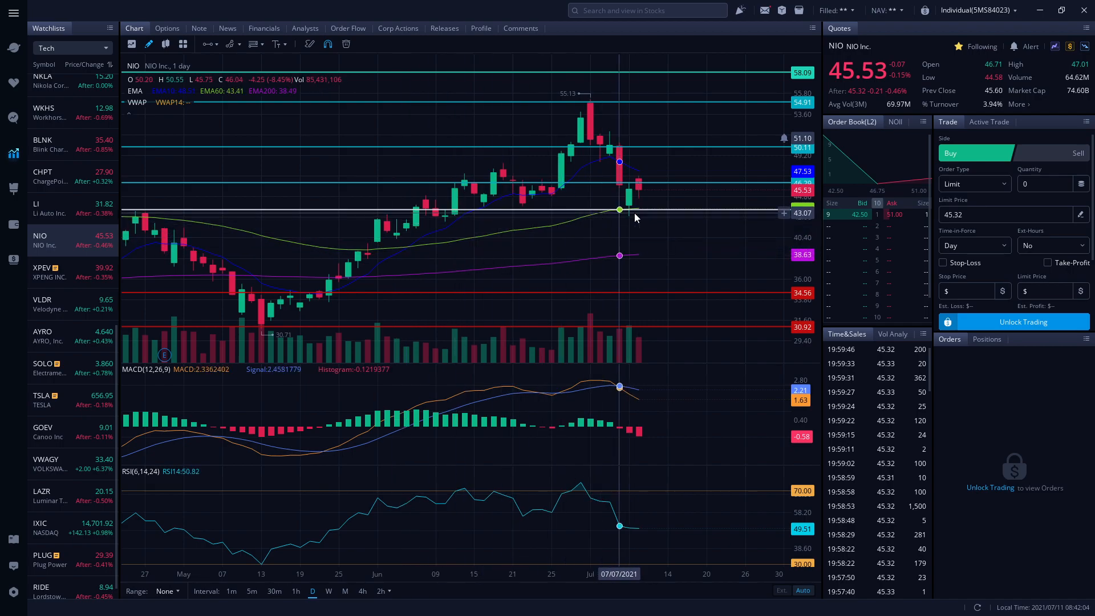
mouse_move(642, 200)
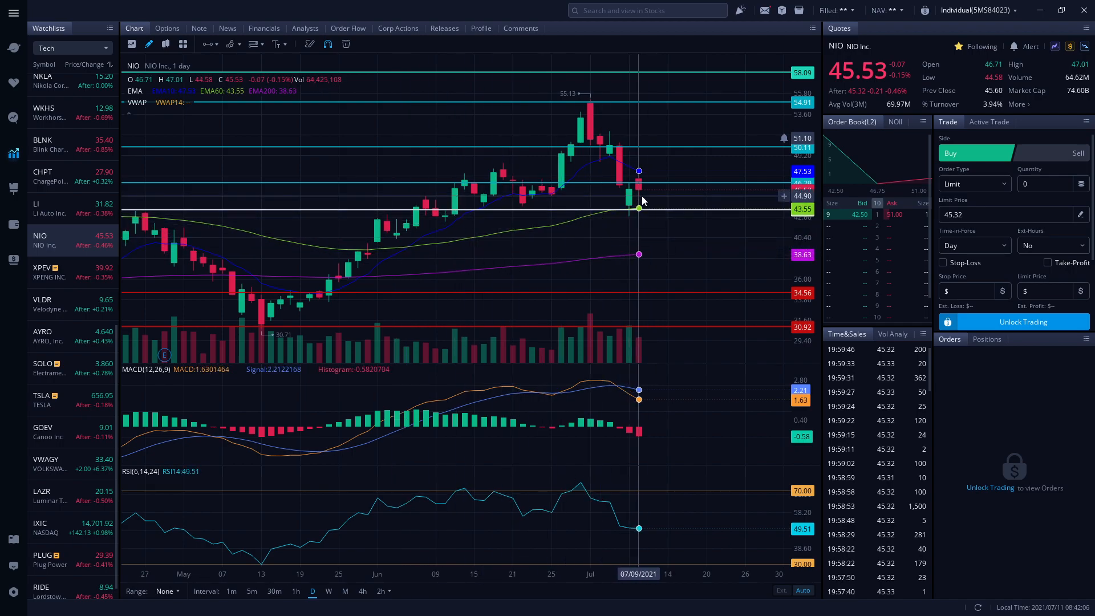
mouse_move(609, 230)
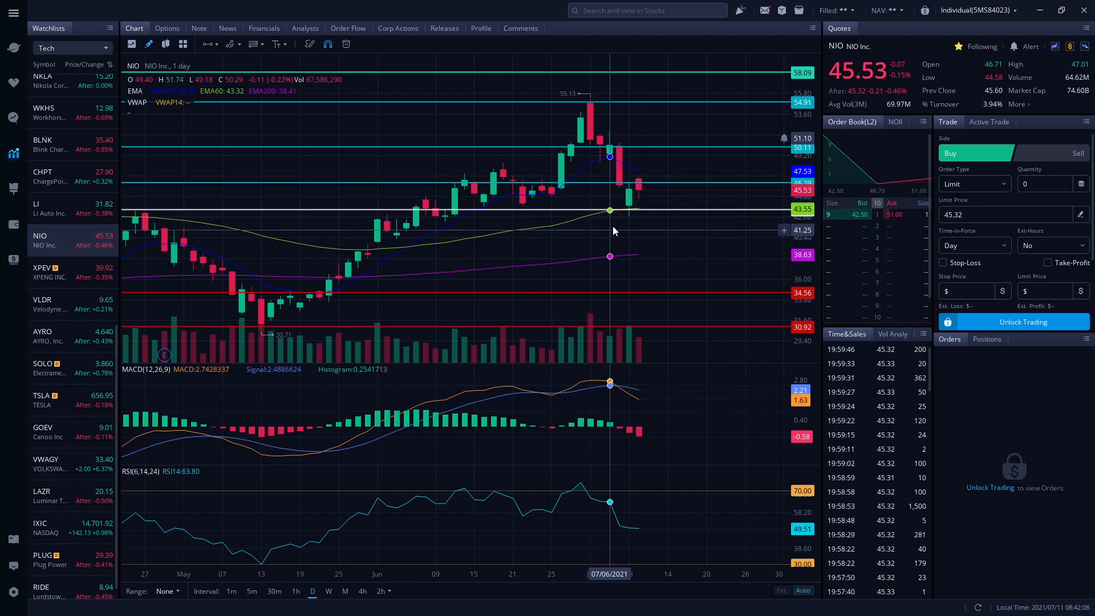
mouse_move(620, 249)
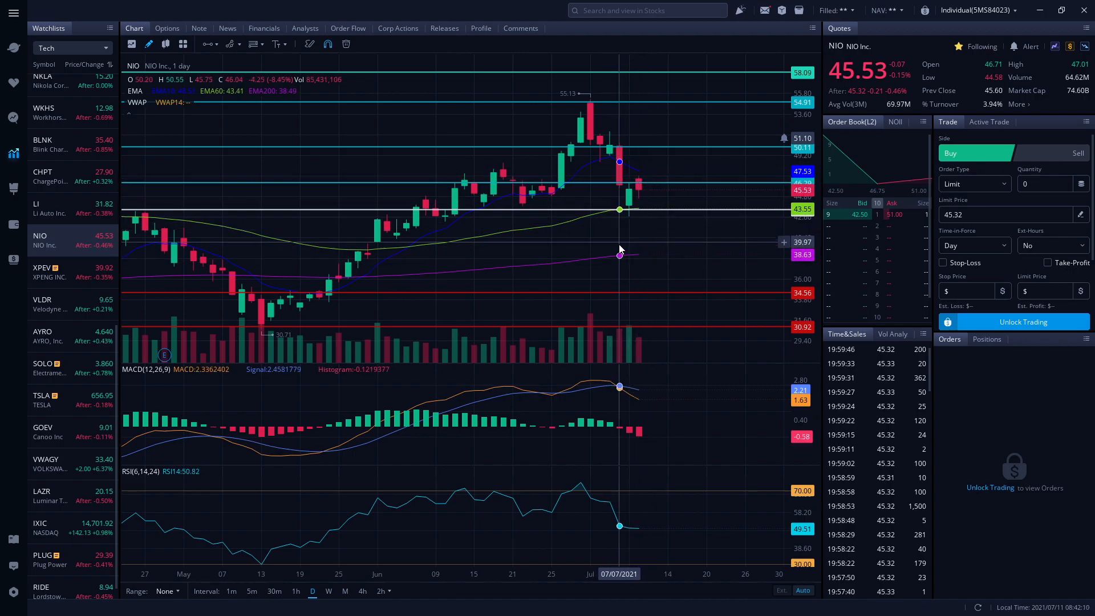
mouse_move(533, 289)
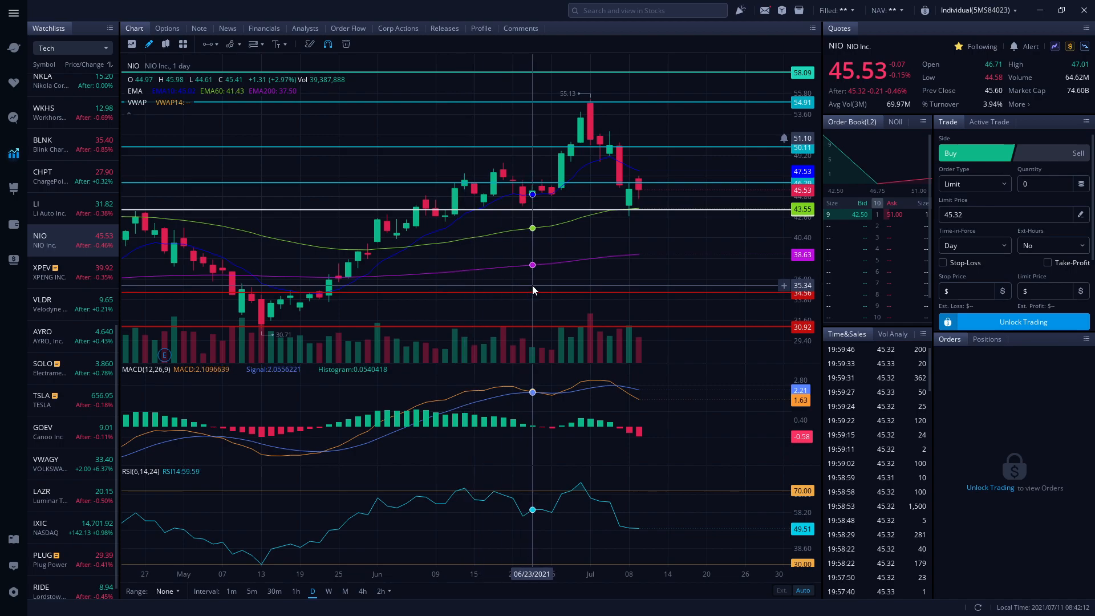
mouse_move(407, 285)
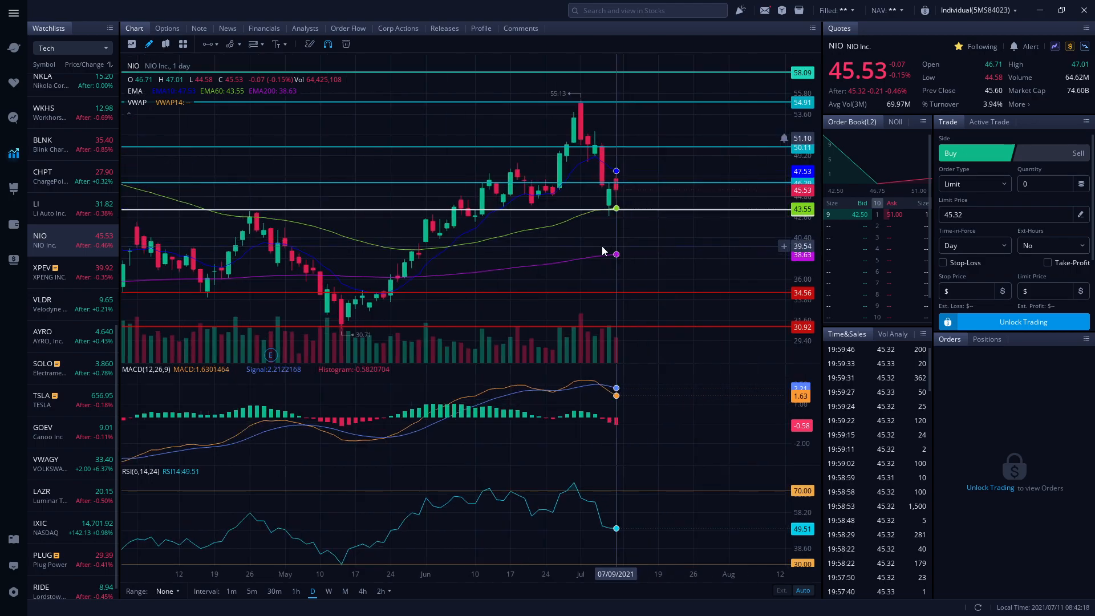
mouse_move(405, 318)
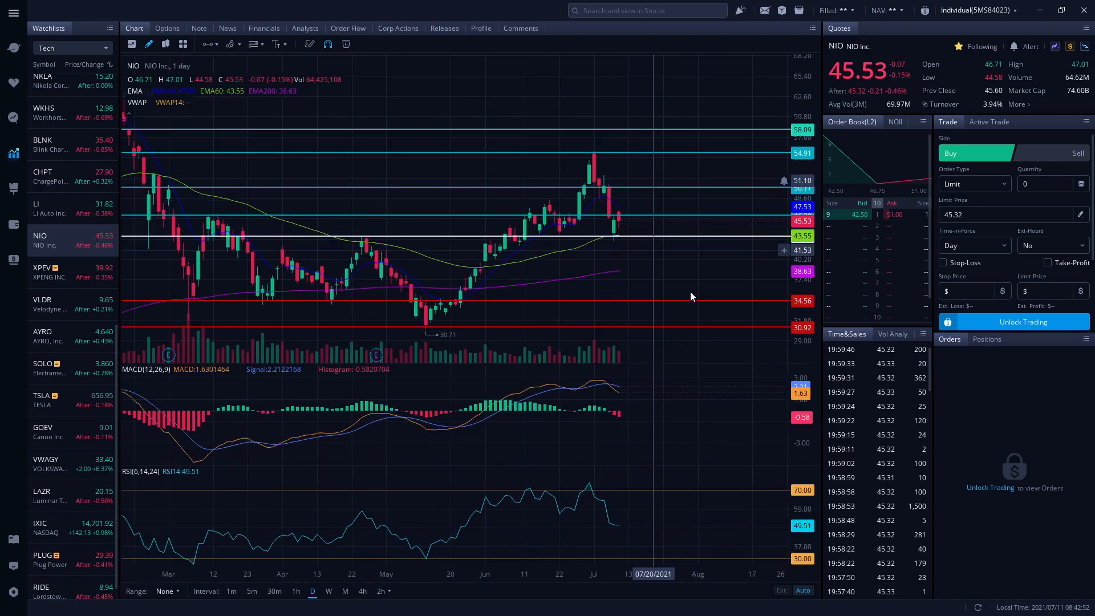
mouse_move(613, 196)
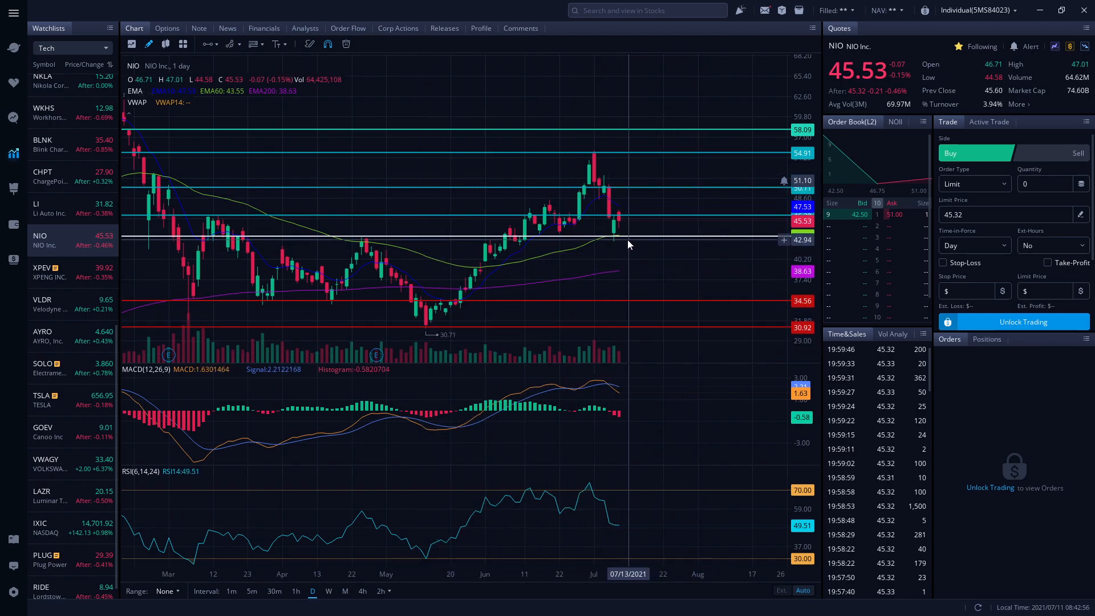
mouse_move(614, 285)
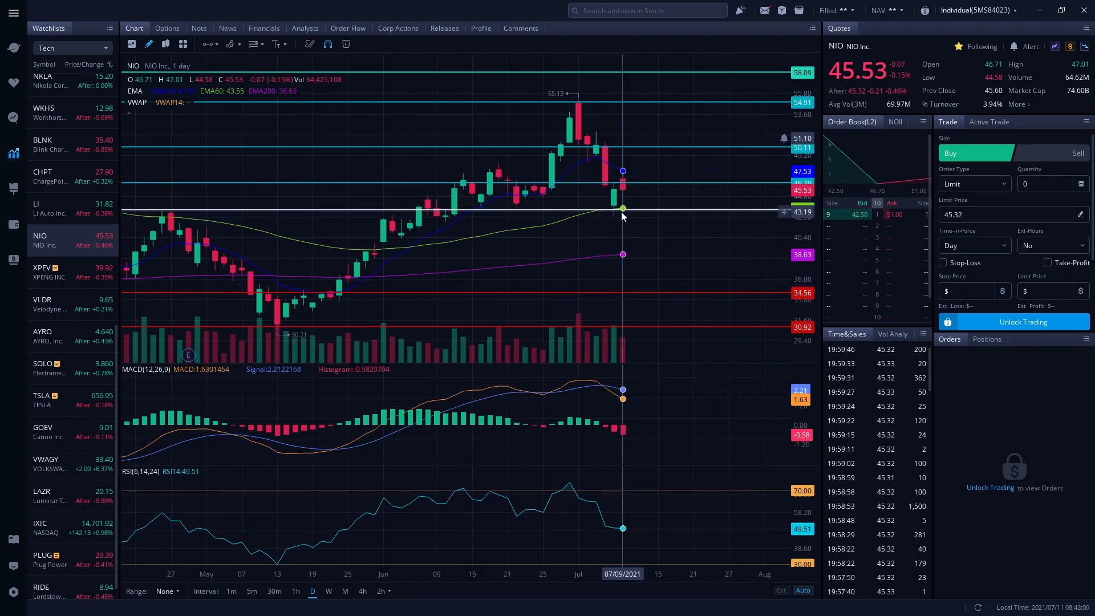
mouse_move(614, 210)
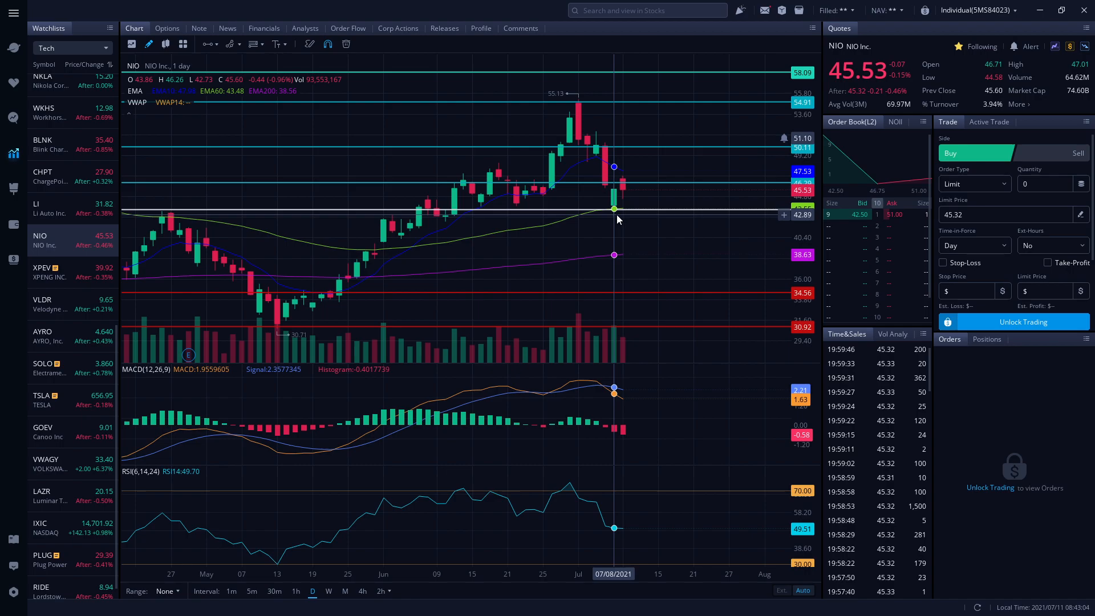
mouse_move(596, 187)
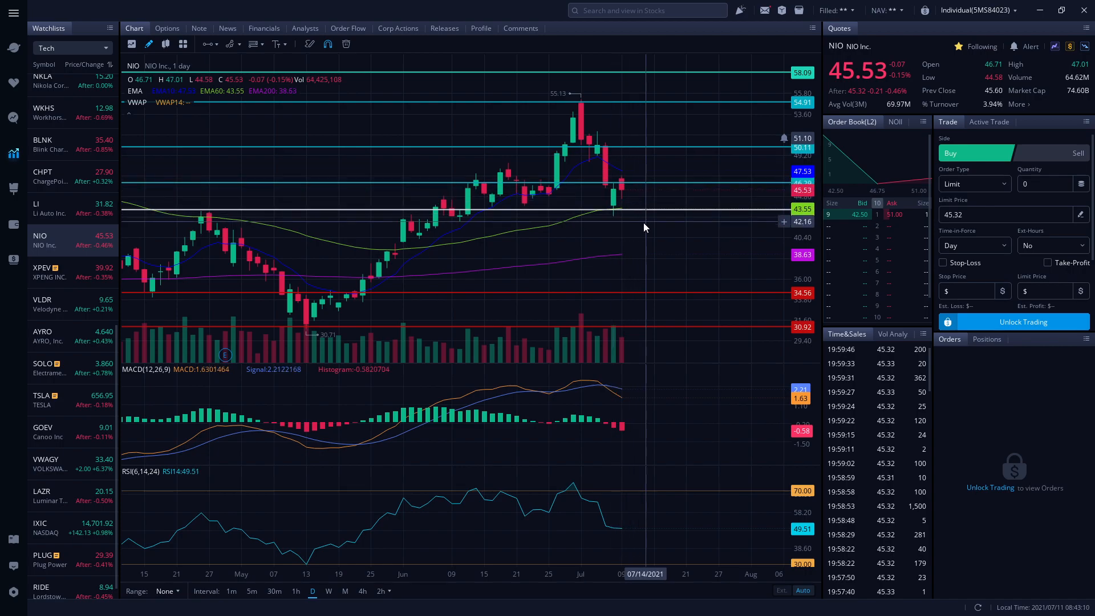
mouse_move(641, 266)
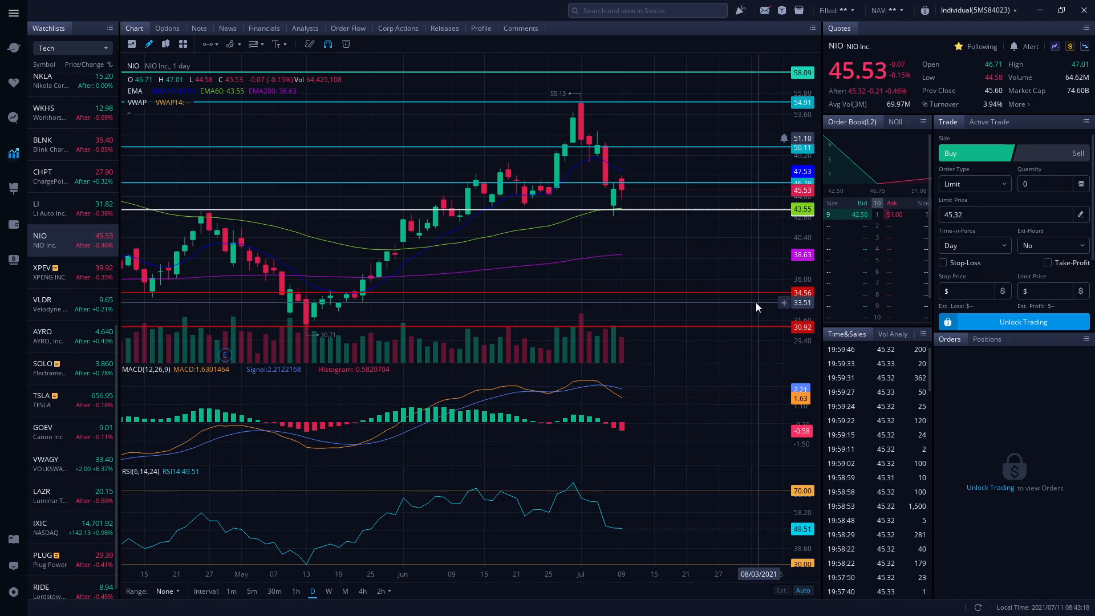
mouse_move(702, 242)
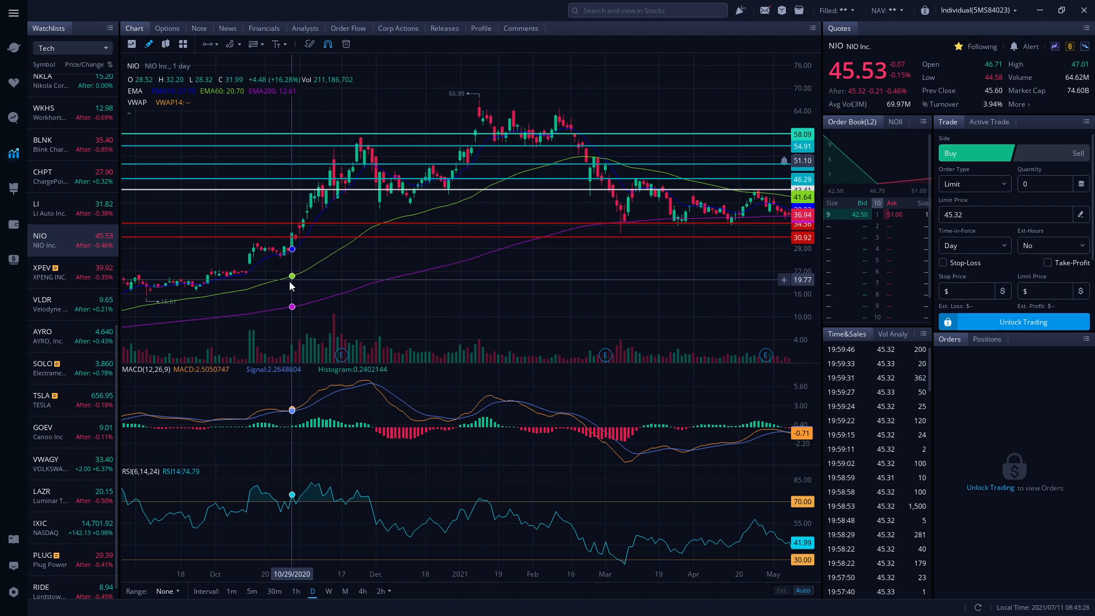
mouse_move(356, 139)
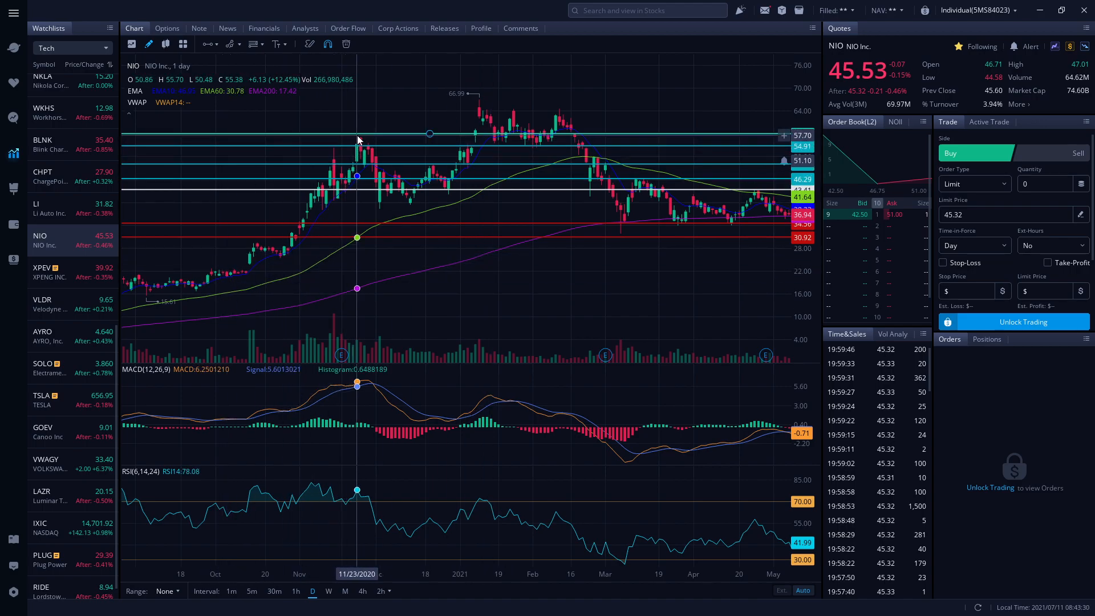
mouse_move(391, 216)
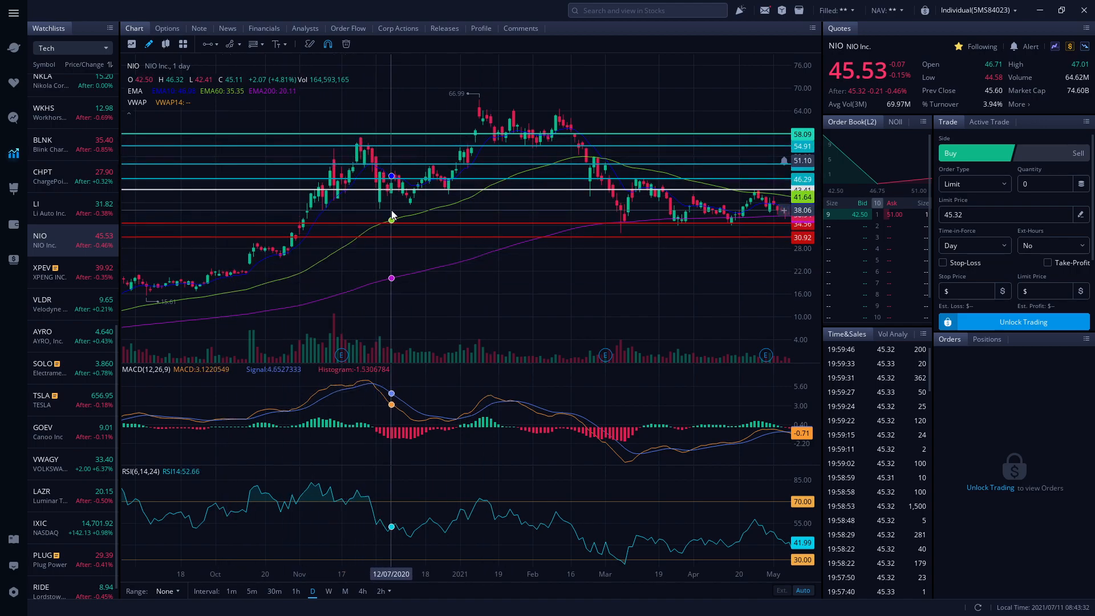
mouse_move(437, 181)
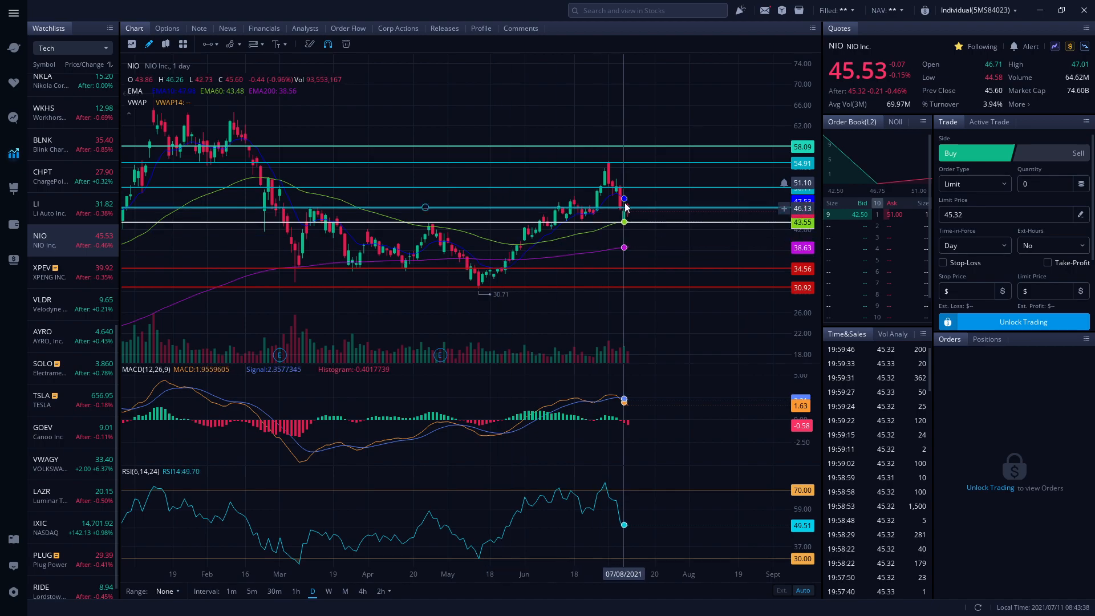
mouse_move(676, 217)
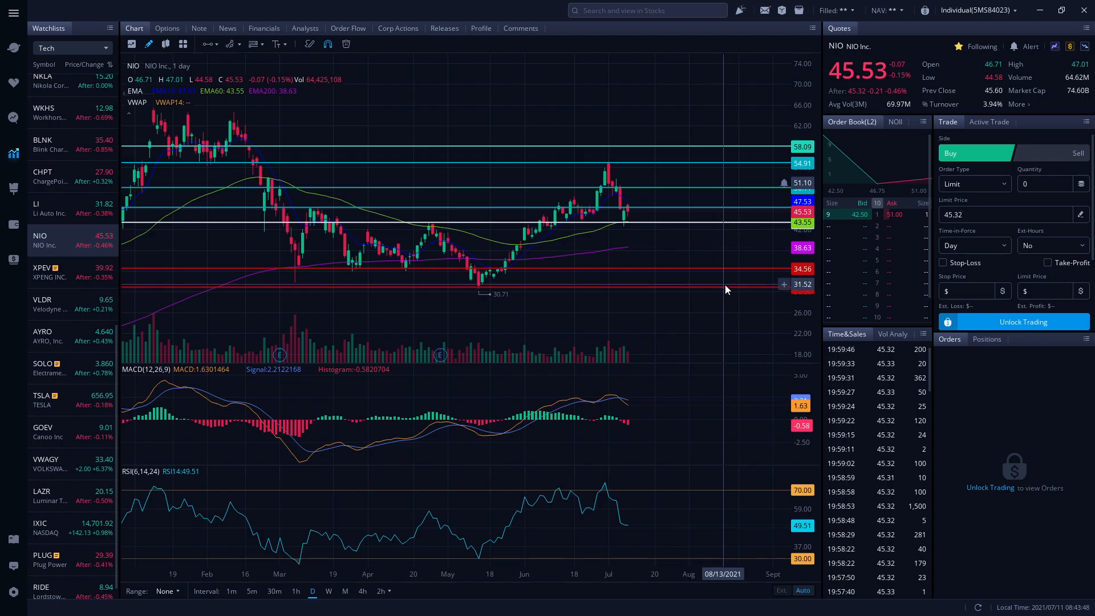
mouse_move(715, 254)
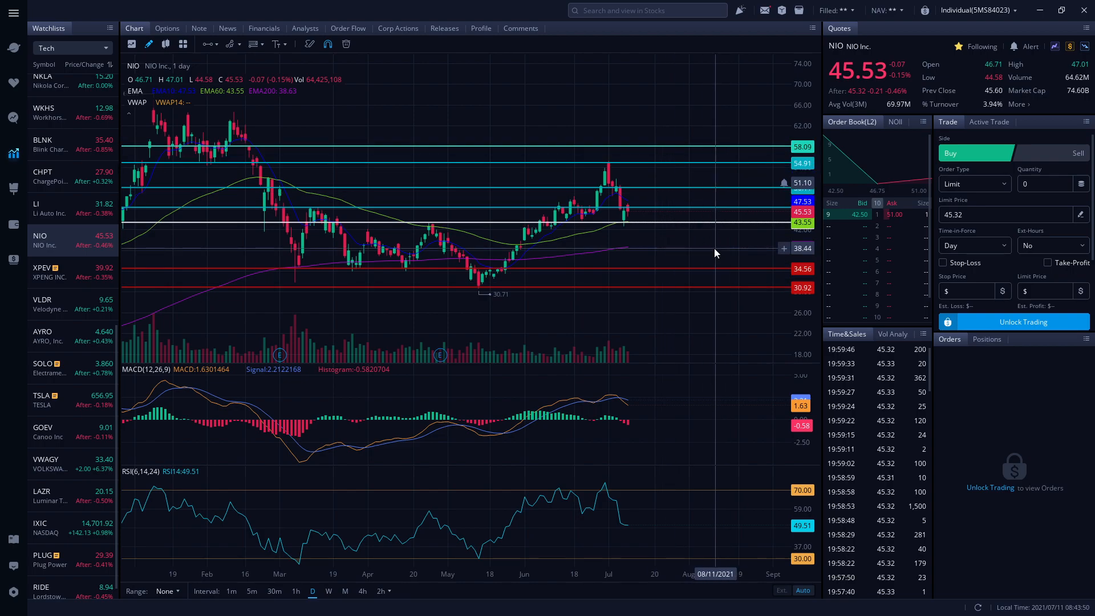
mouse_move(667, 288)
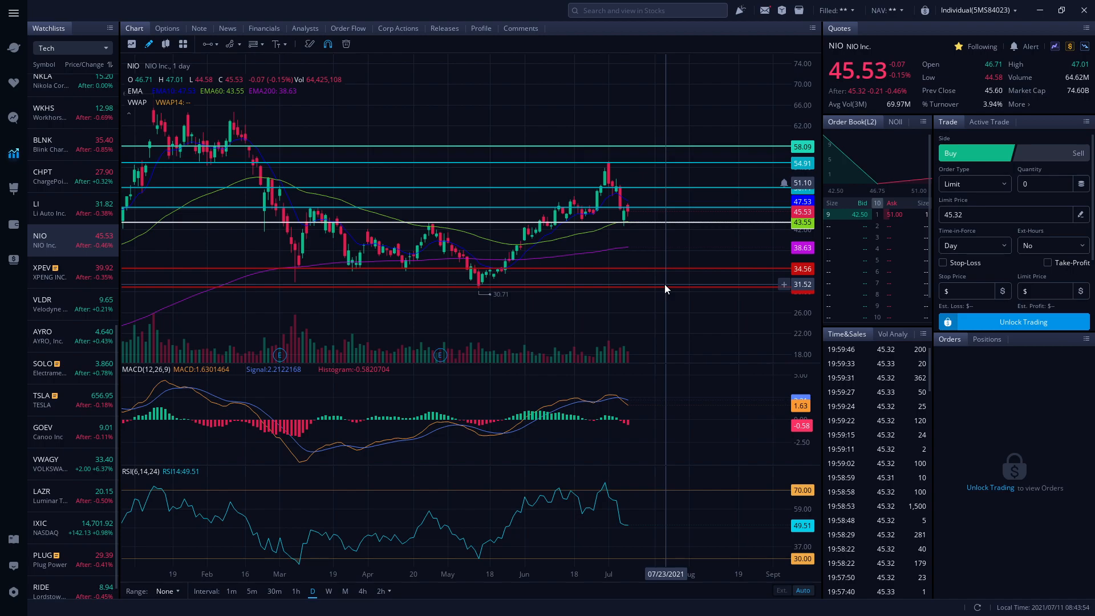
mouse_move(663, 289)
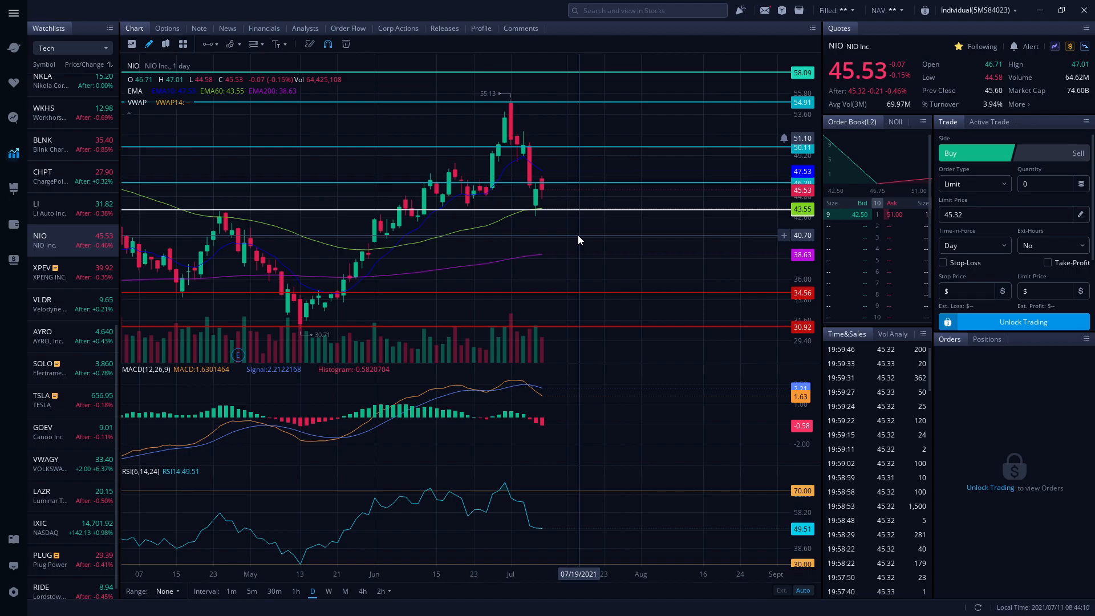
mouse_move(555, 238)
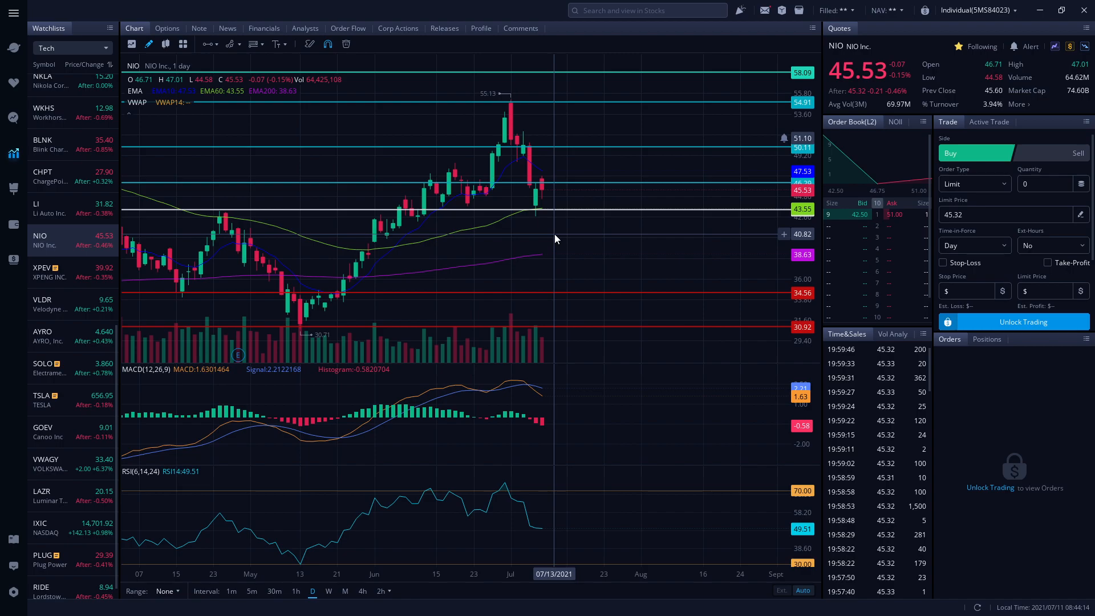